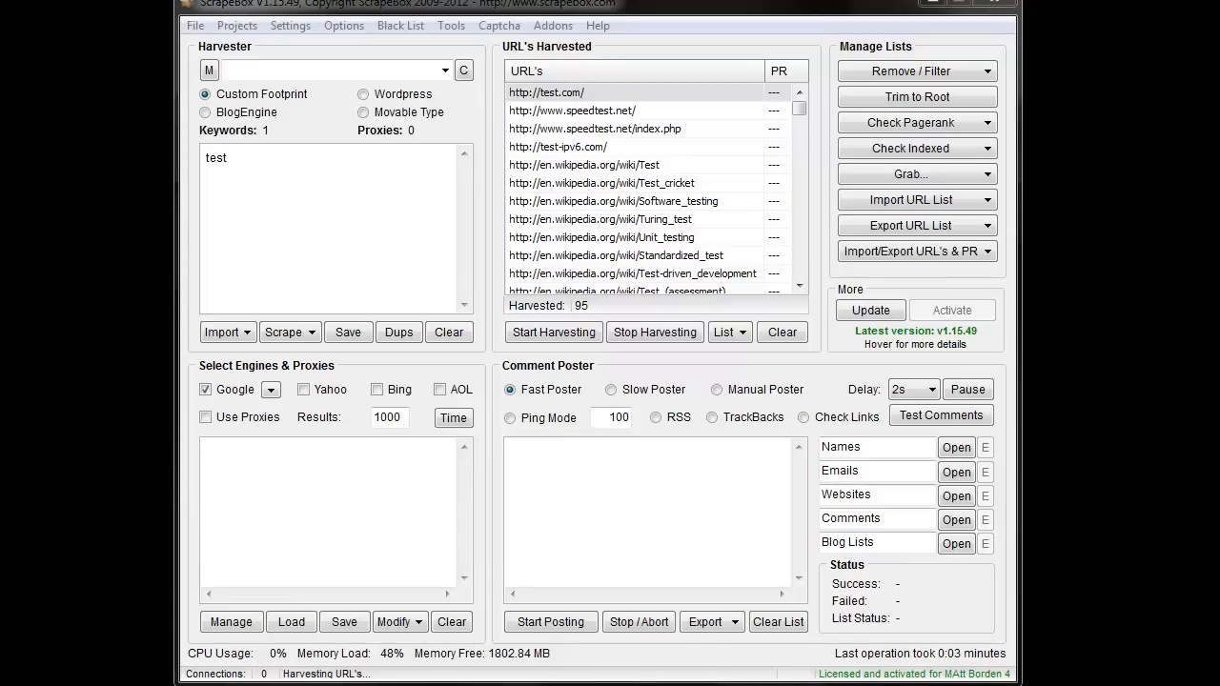
{"action": "mouse_move", "coordinate": [547, 138]}
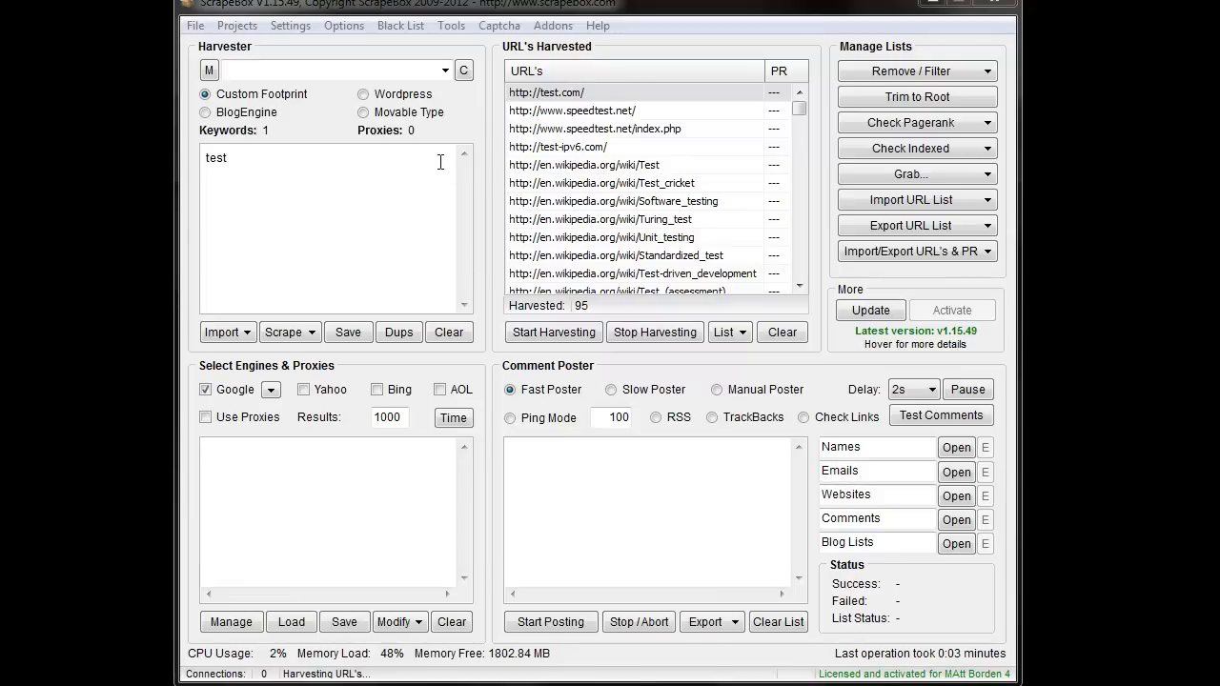
- Review the available add-ons and their install status, then close the overview
{"action": "left_click", "coordinate": [553, 26]}
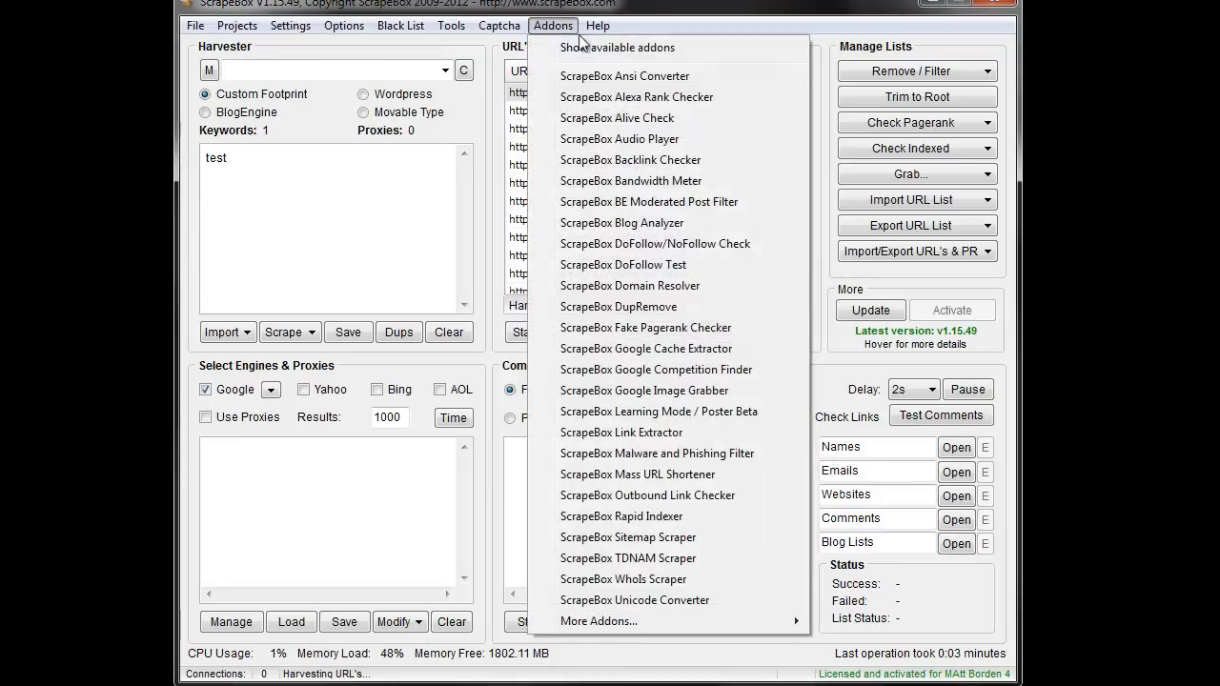
{"action": "mouse_move", "coordinate": [619, 47]}
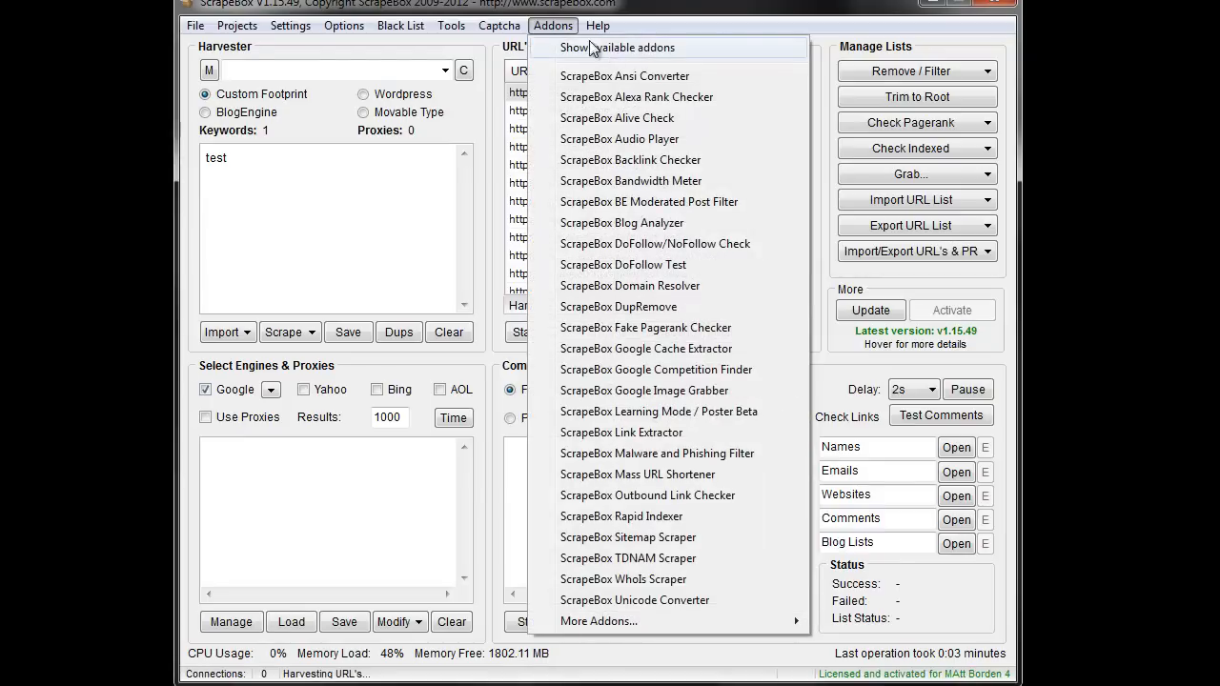
{"action": "left_click", "coordinate": [621, 47]}
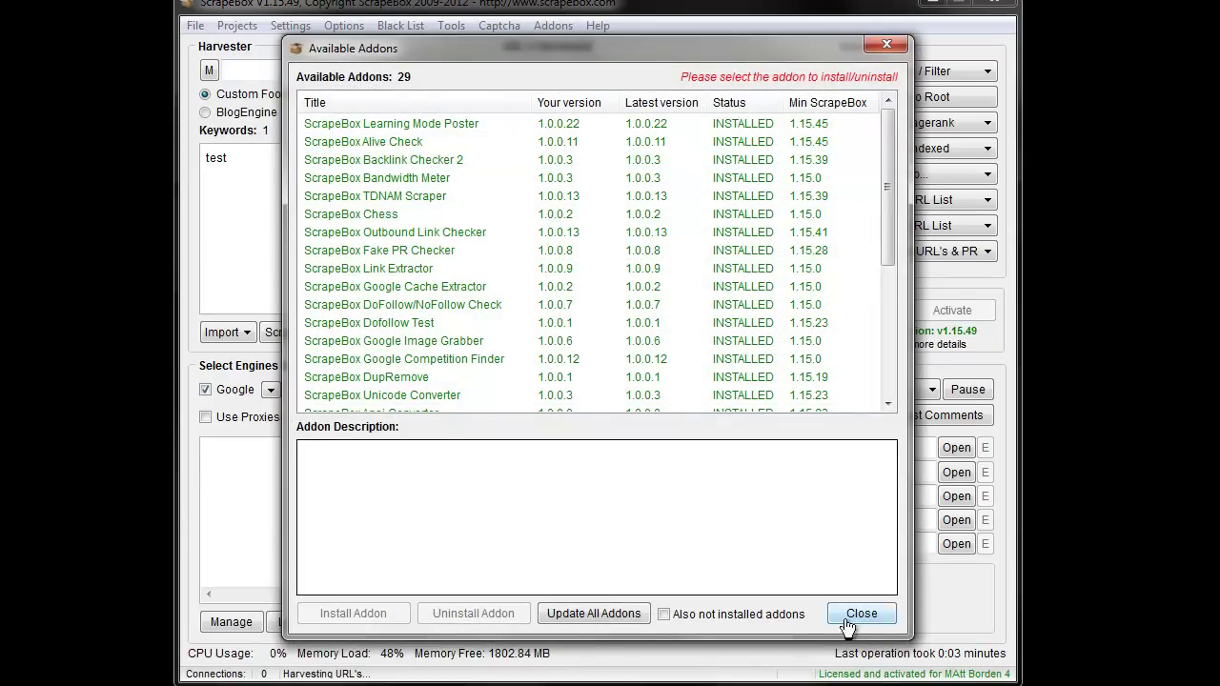
{"action": "left_click", "coordinate": [861, 613]}
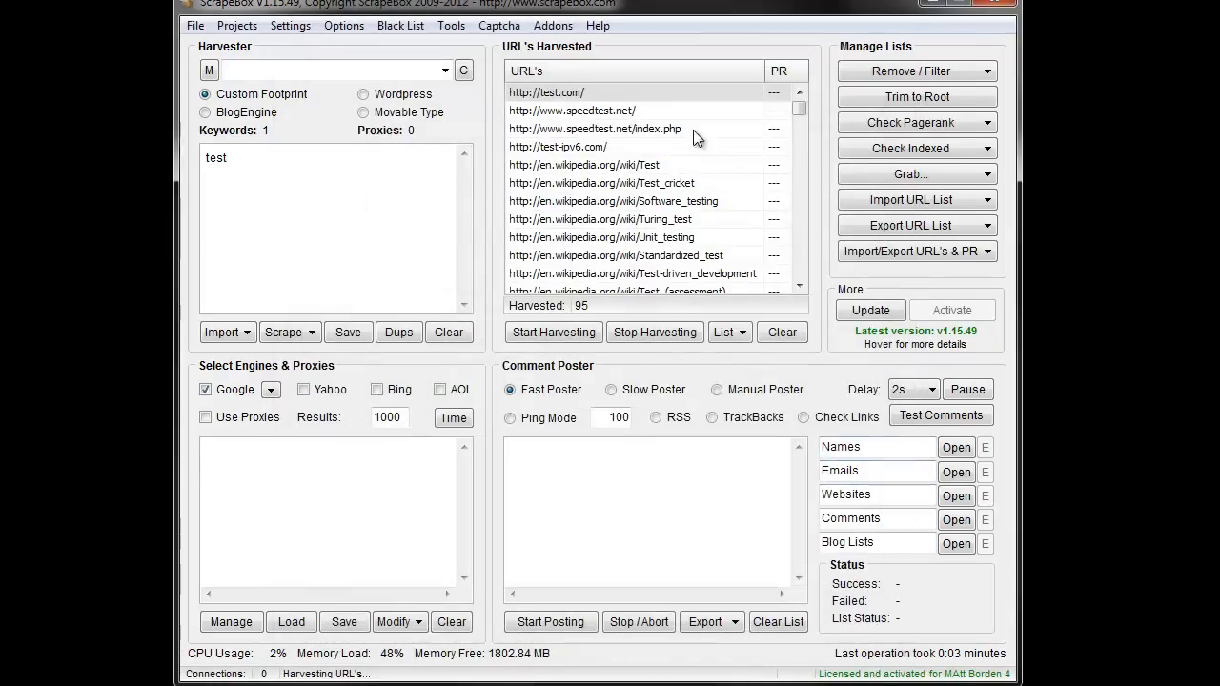
- Launch the Backlink Checker add-on and position its window over the main window
{"action": "left_click", "coordinate": [553, 25]}
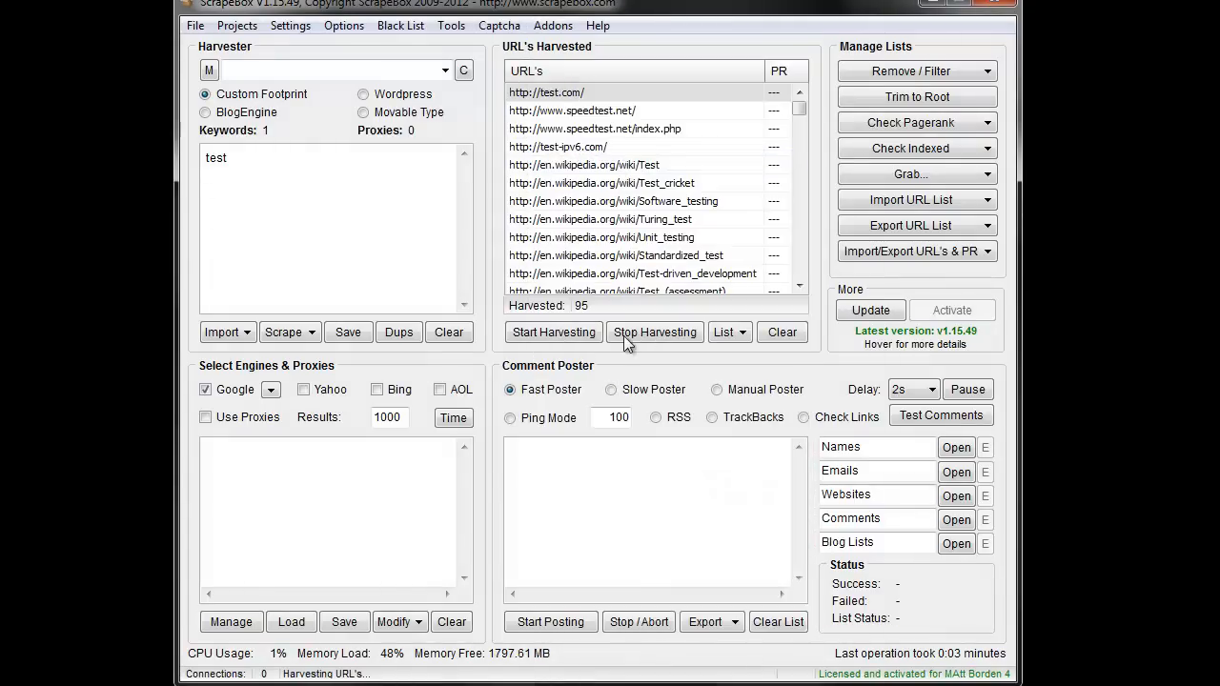
{"action": "mouse_move", "coordinate": [613, 345]}
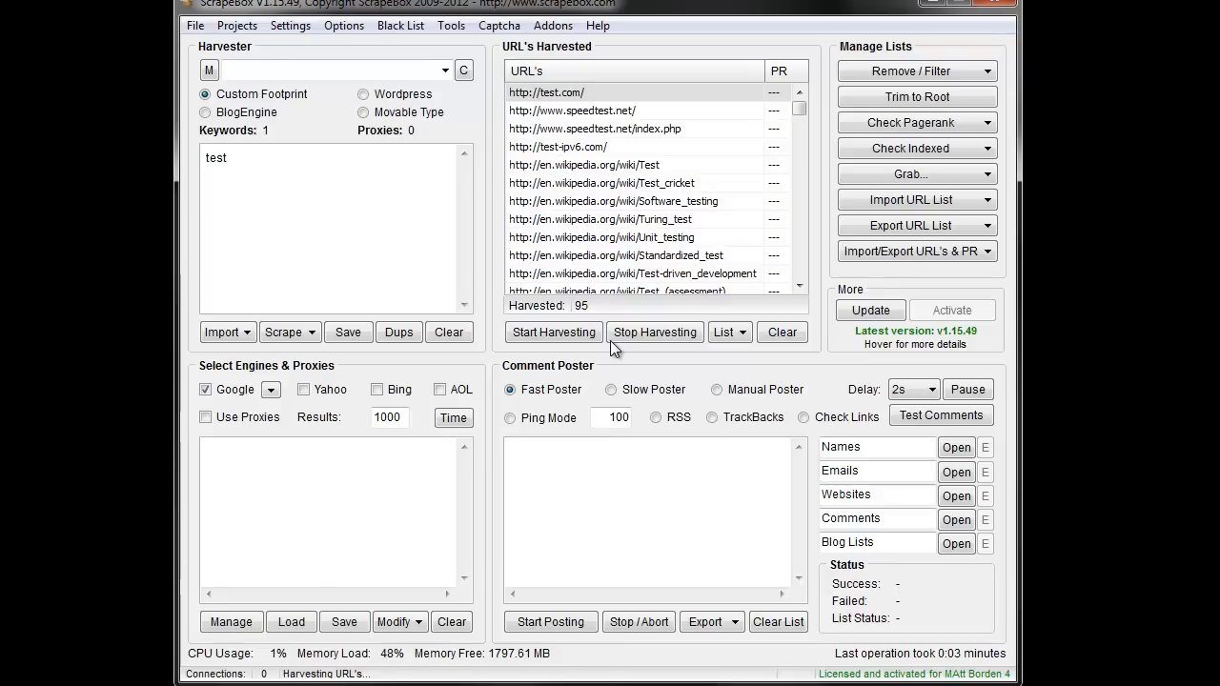
{"action": "mouse_move", "coordinate": [481, 395]}
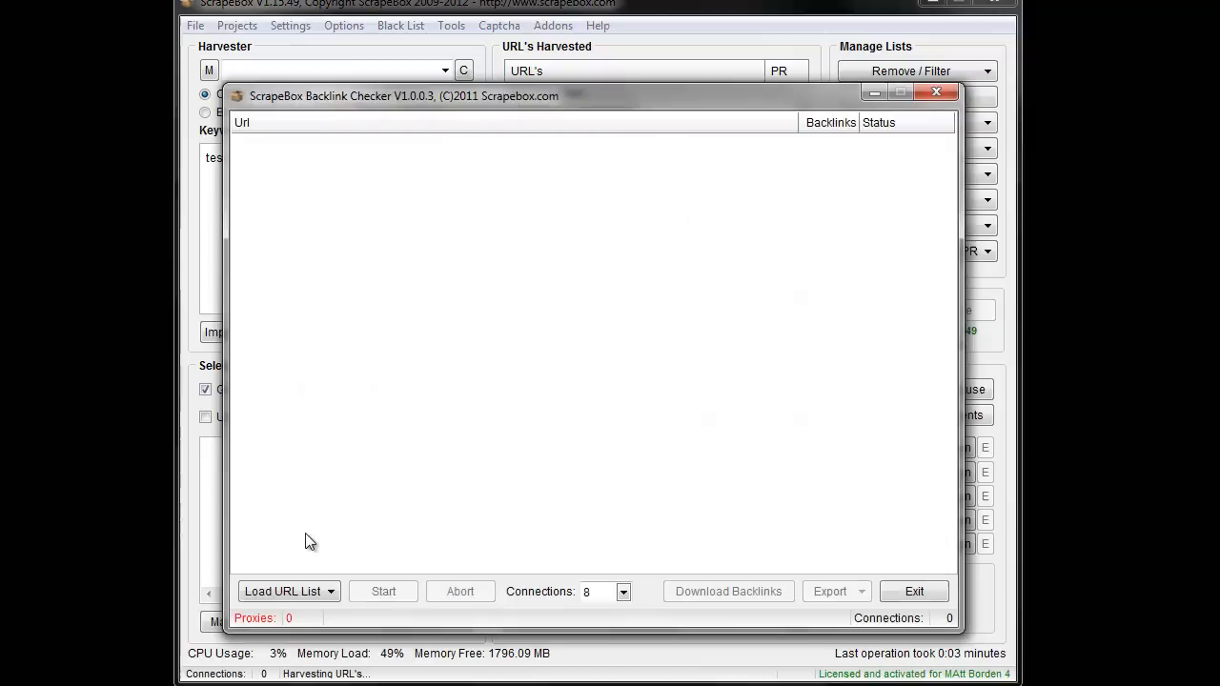
{"action": "mouse_move", "coordinate": [515, 84]}
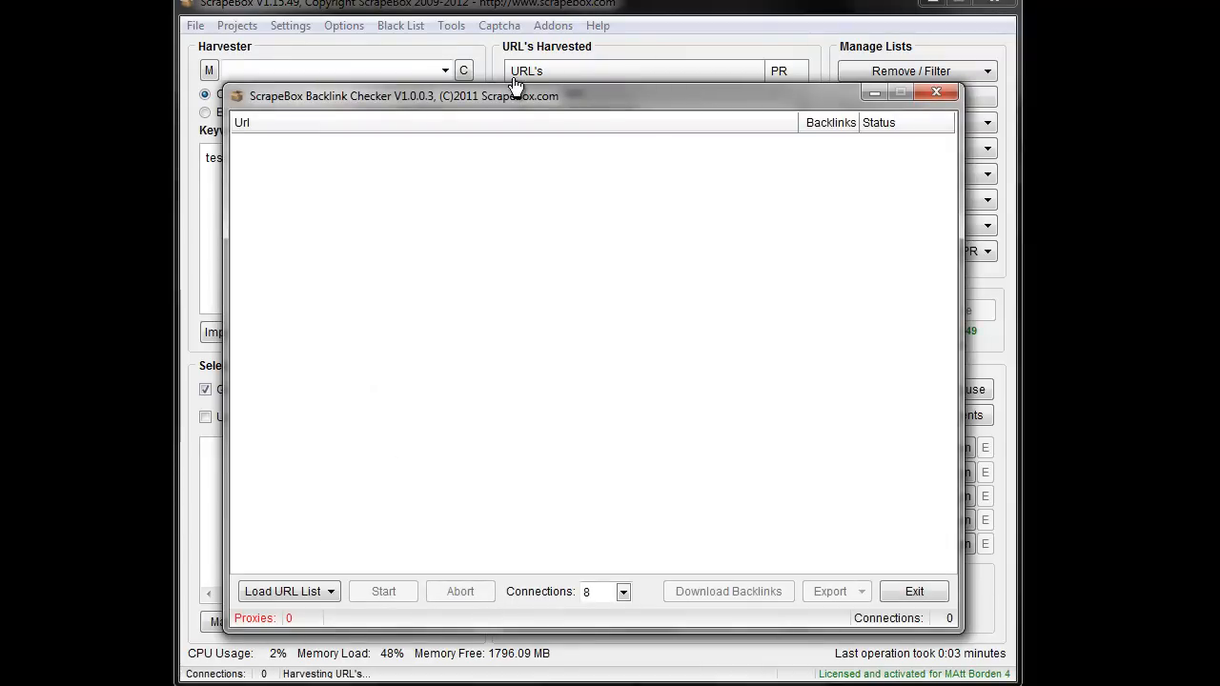
{"action": "mouse_move", "coordinate": [584, 105]}
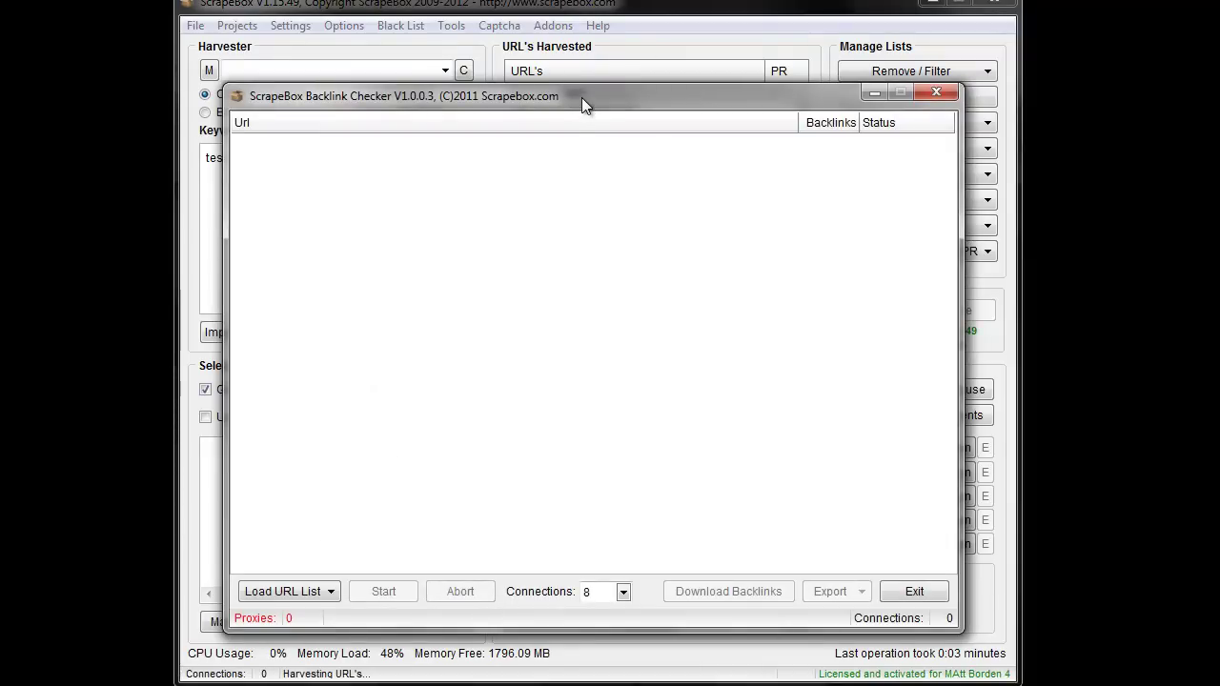
{"action": "mouse_move", "coordinate": [543, 210]}
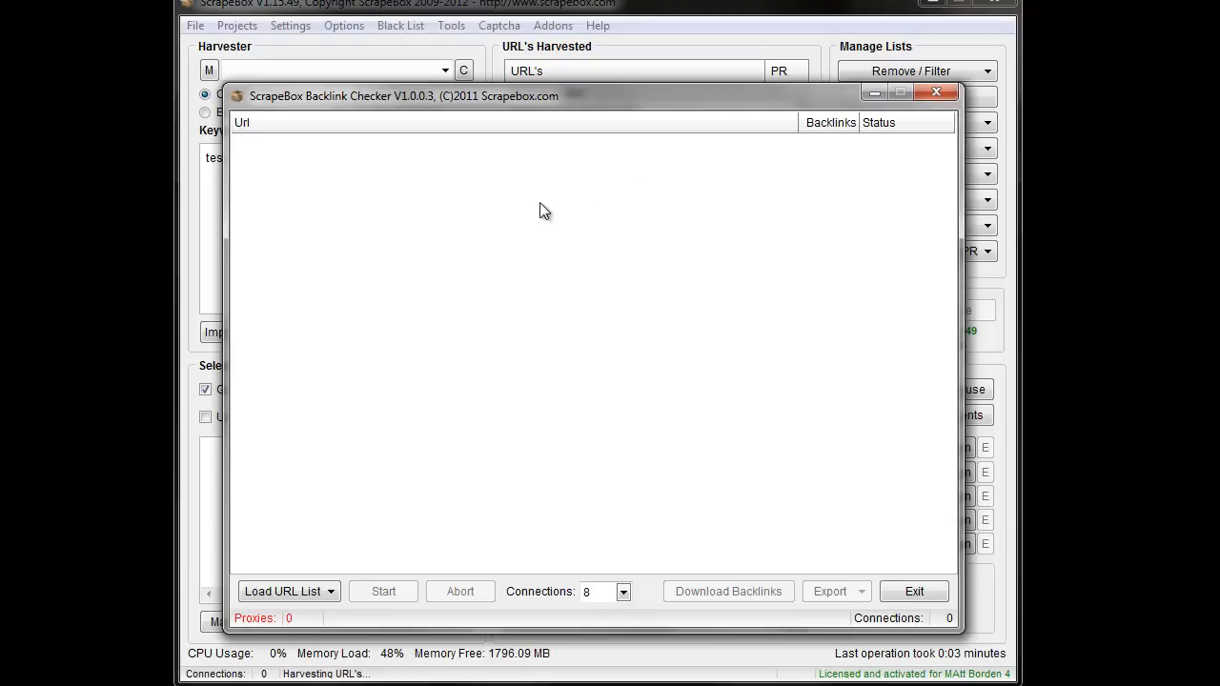
{"action": "mouse_move", "coordinate": [596, 112]}
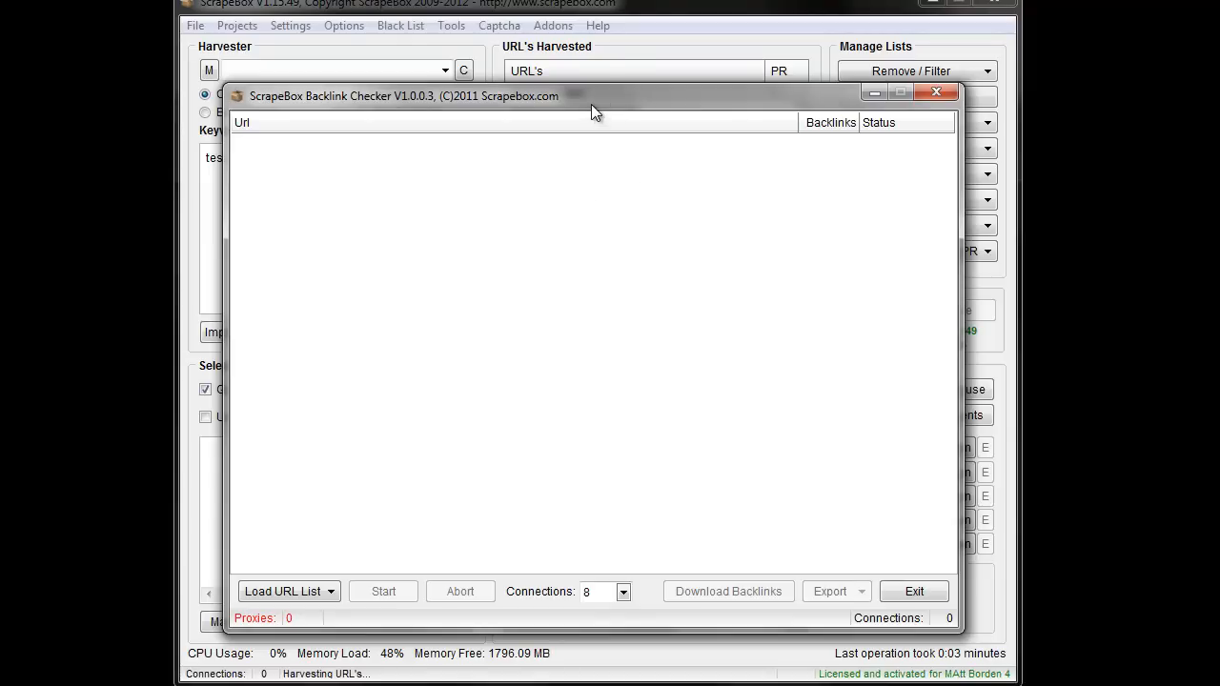
{"action": "left_click_drag", "start_coordinate": [591, 95], "coordinate": [694, 201]}
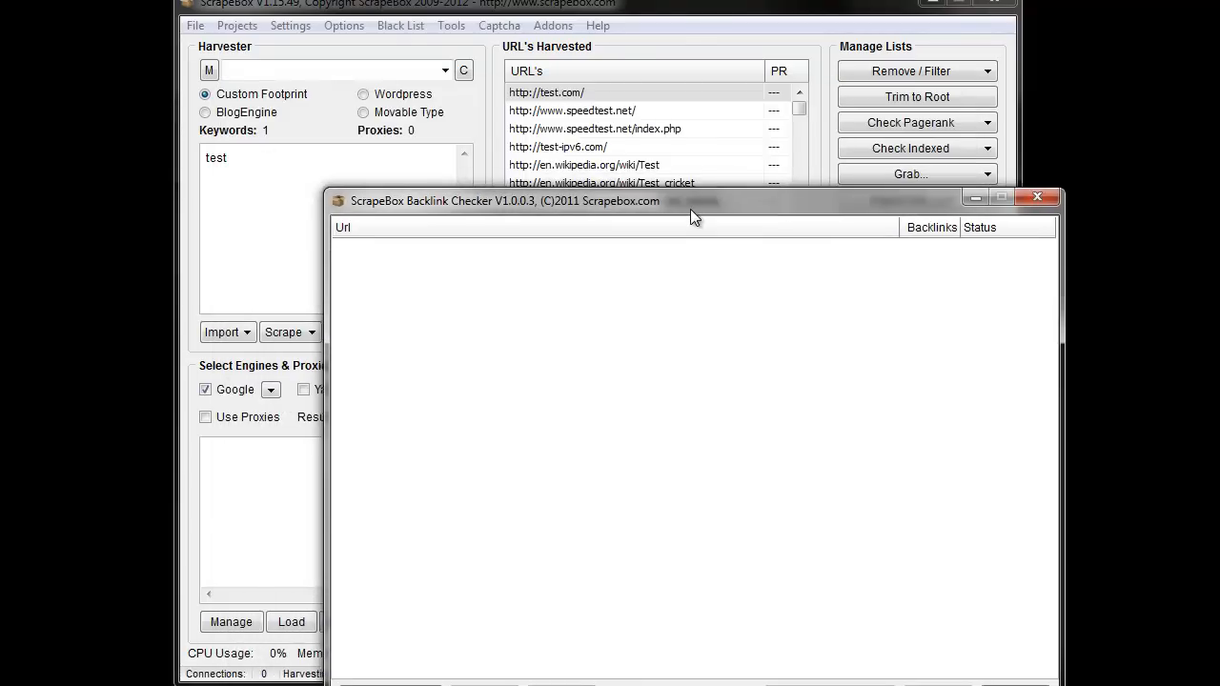
{"action": "left_click_drag", "start_coordinate": [693, 200], "coordinate": [591, 52]}
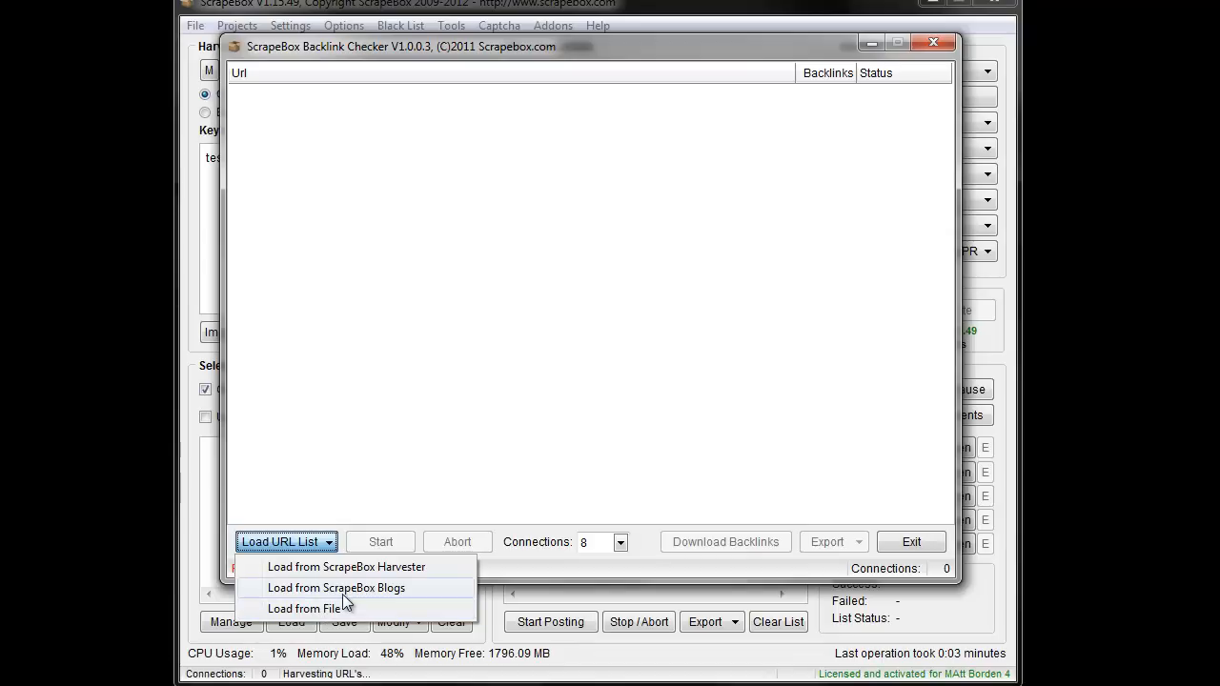
{"action": "mouse_move", "coordinate": [346, 566]}
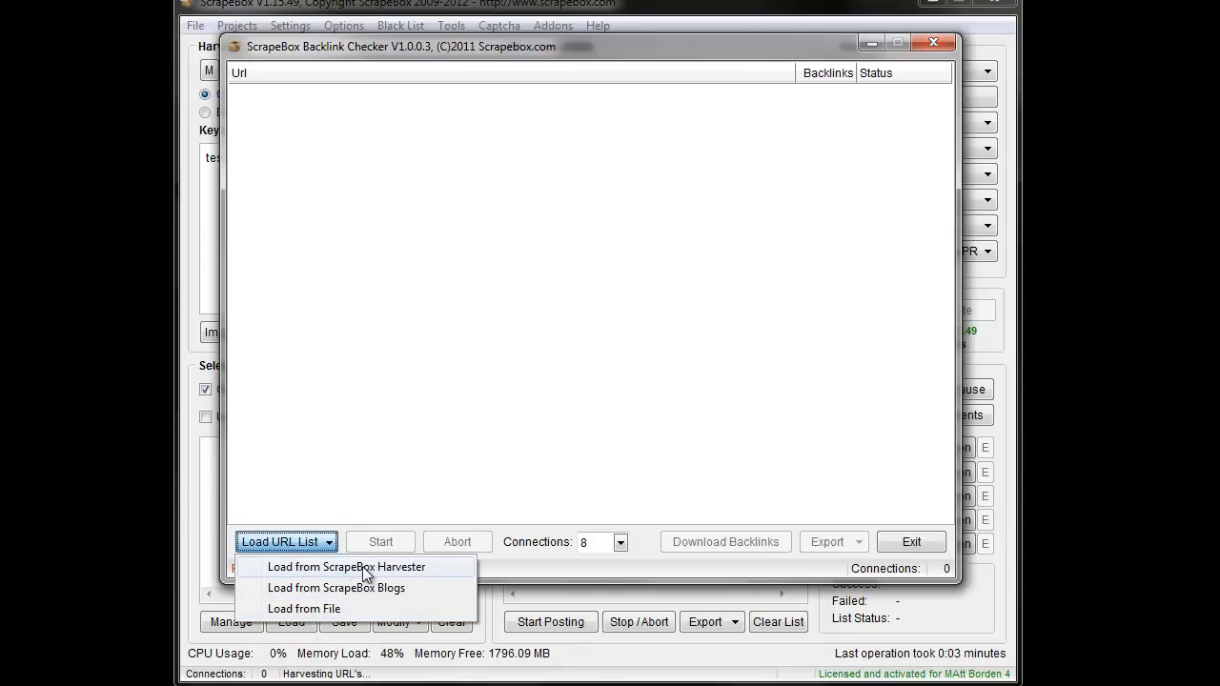
- Load the harvested URLs into Backlink Checker from the ScrapeBox Harvester
{"action": "left_click", "coordinate": [346, 567]}
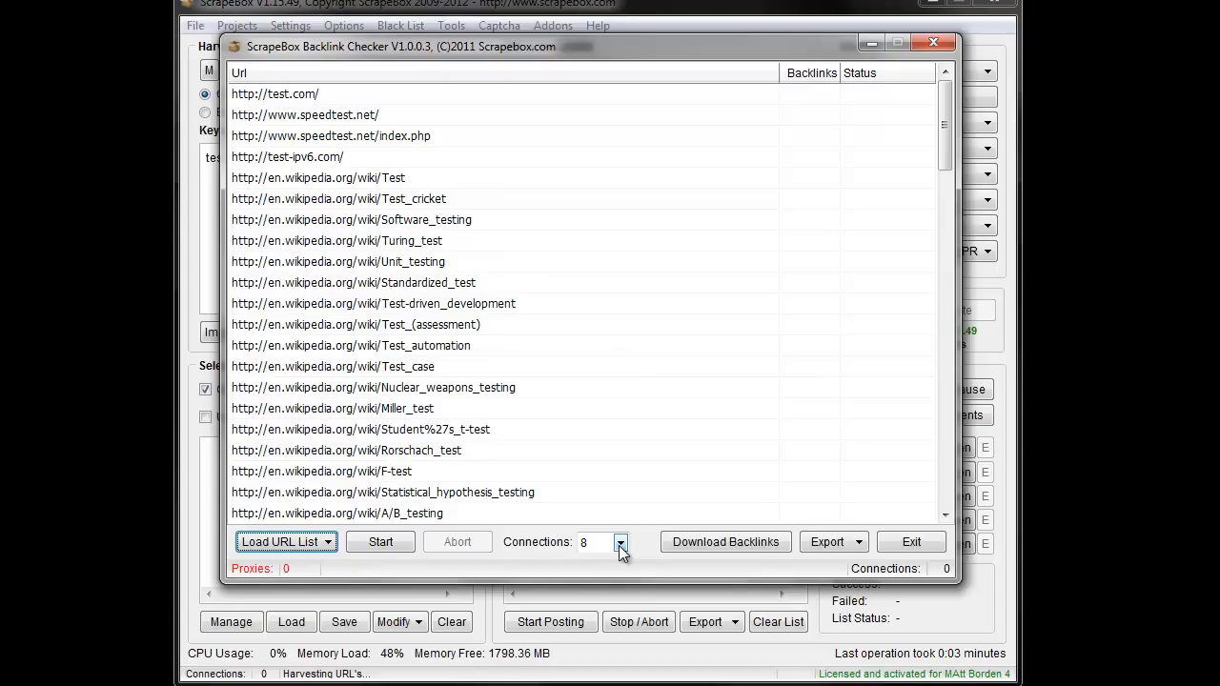
{"action": "mouse_move", "coordinate": [851, 88]}
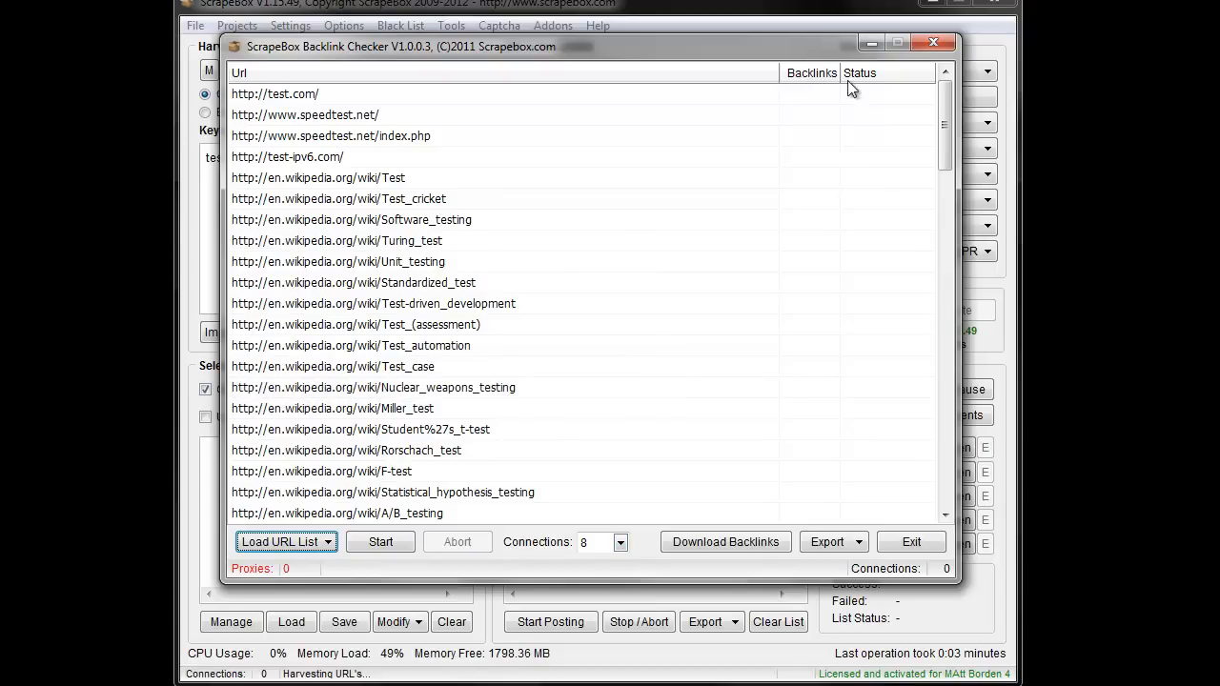
{"action": "mouse_move", "coordinate": [785, 302]}
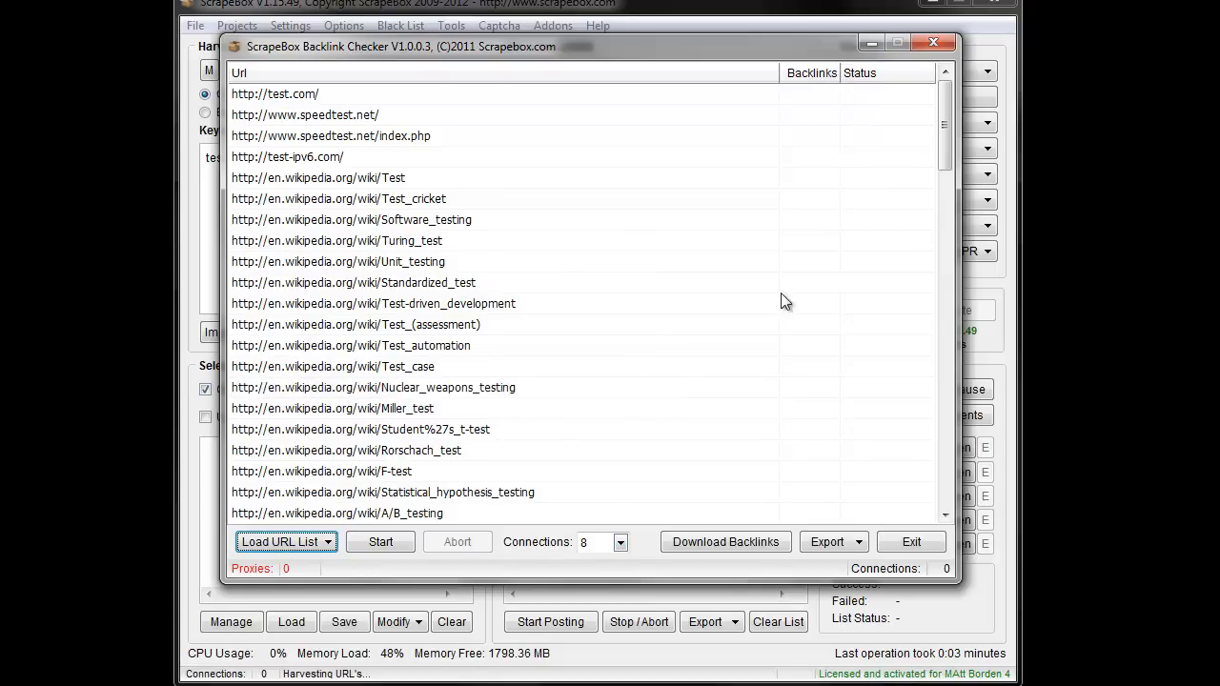
{"action": "mouse_move", "coordinate": [819, 233]}
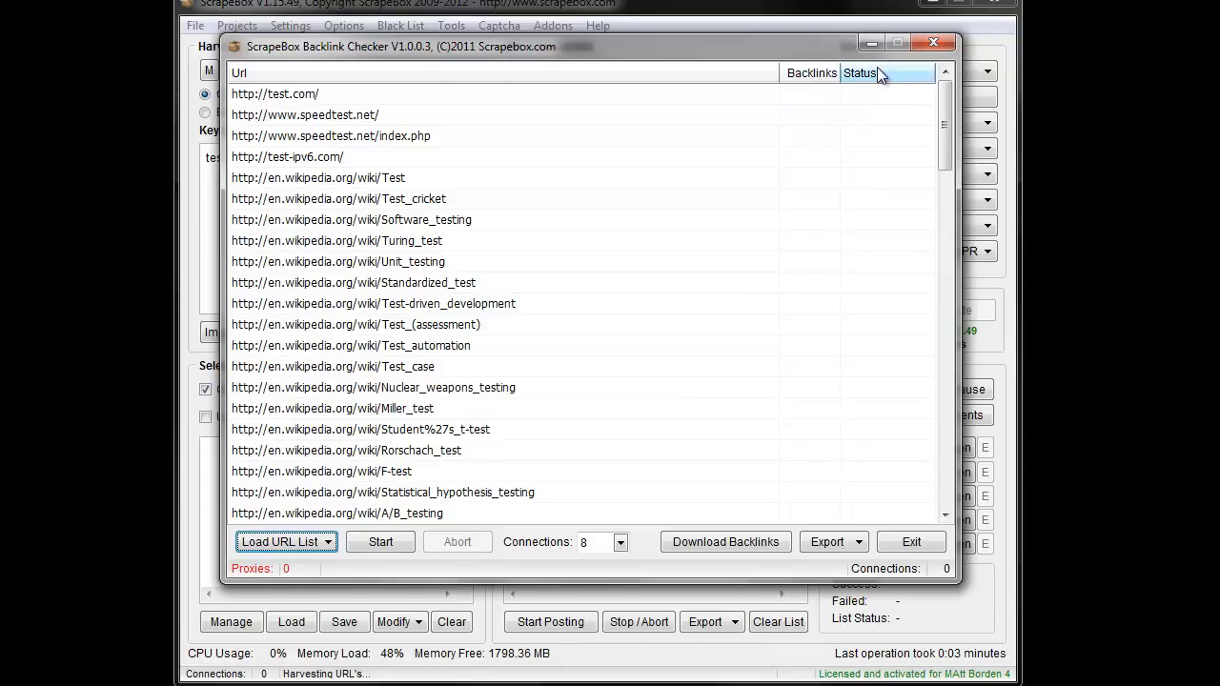
{"action": "mouse_move", "coordinate": [877, 249]}
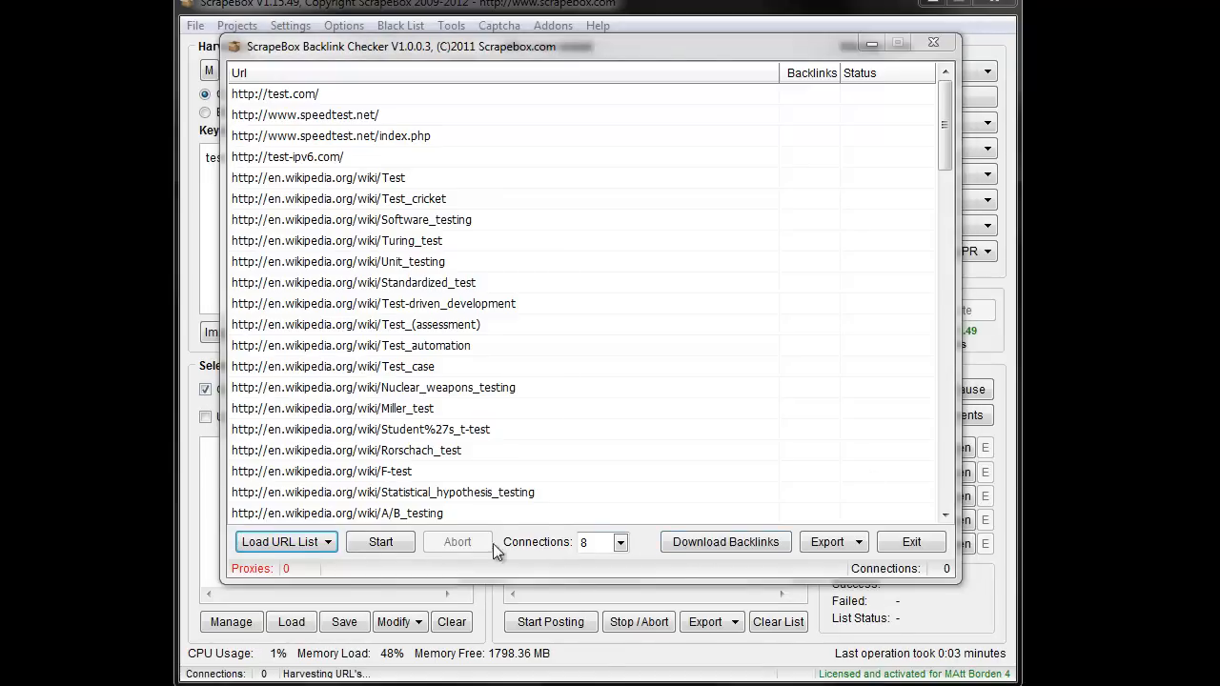
- Check backlink counts for all loaded URLs, scroll the results, and reload the URL list
{"action": "left_click", "coordinate": [380, 542]}
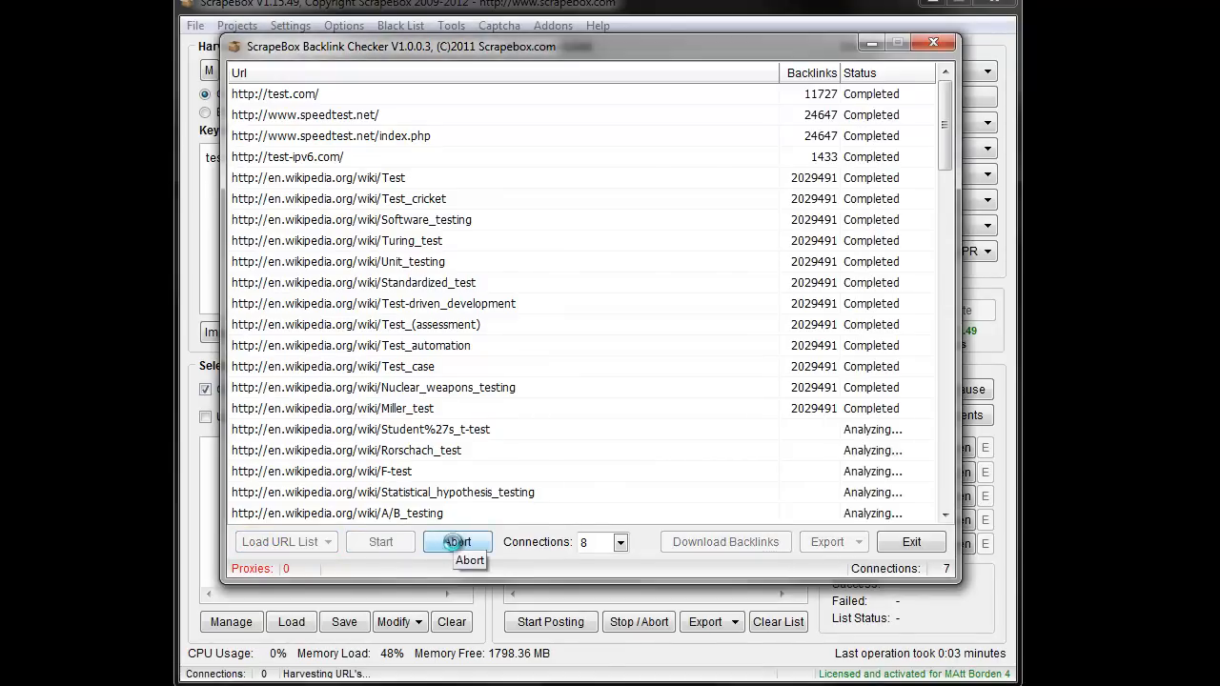
{"action": "left_click", "coordinate": [456, 541]}
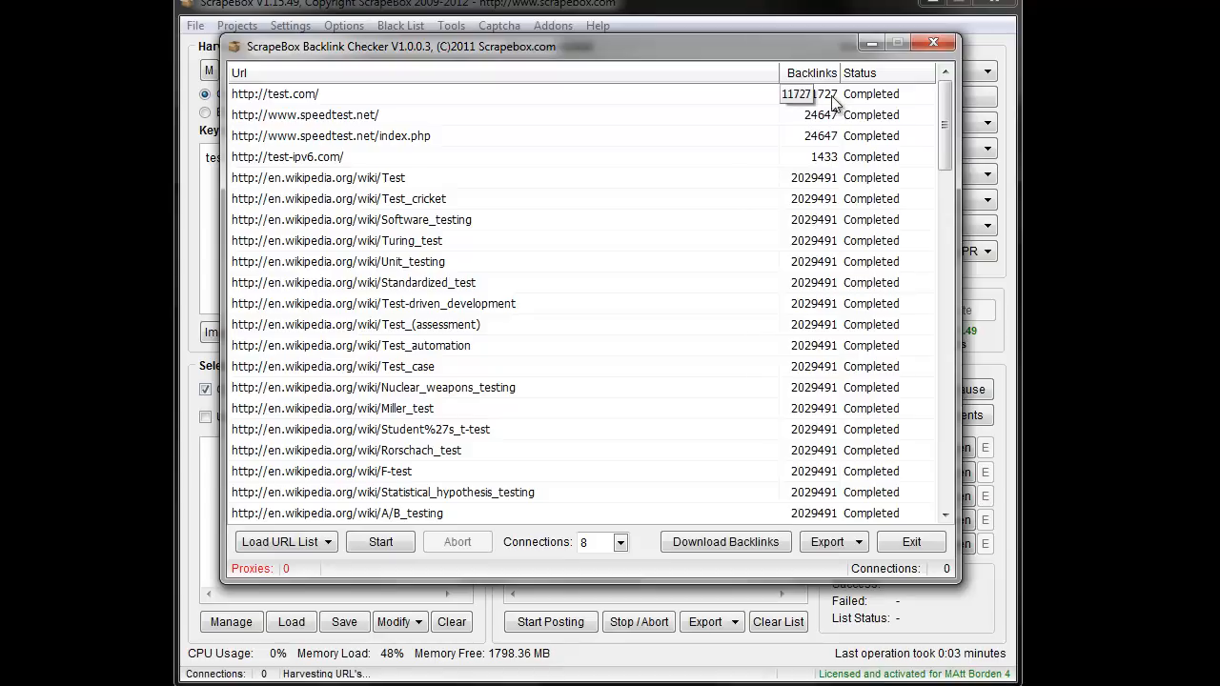
{"action": "scroll", "scroll_direction": "down", "scroll_amount": 3}
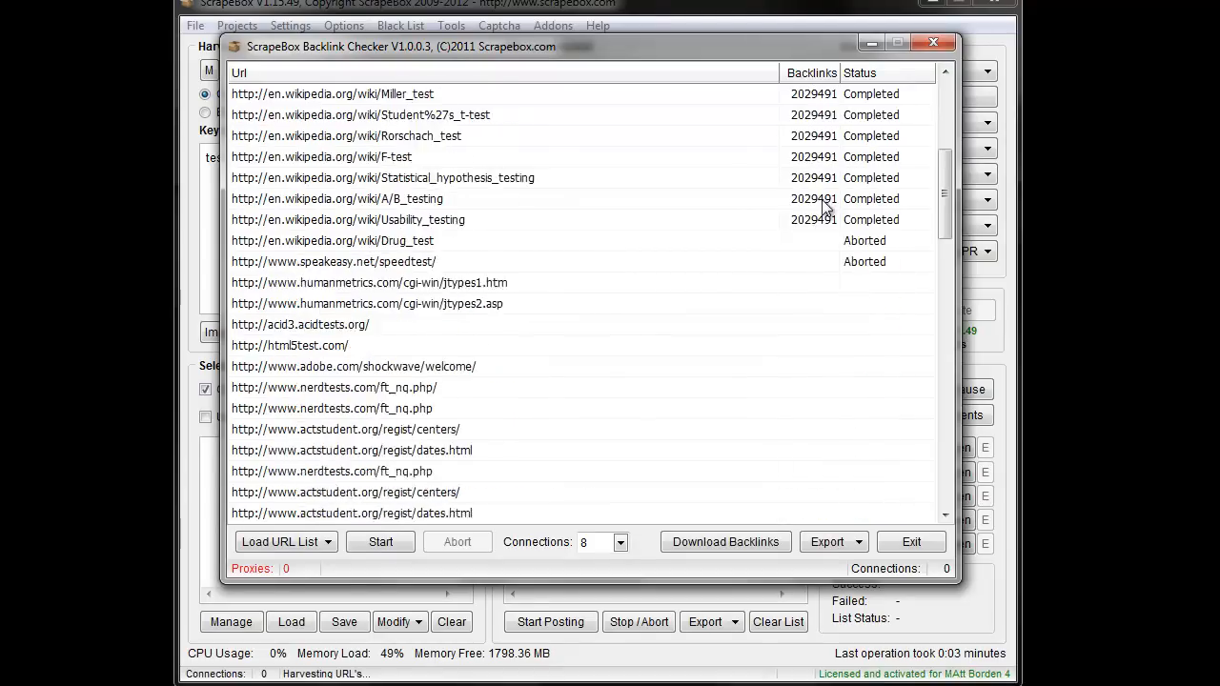
{"action": "scroll", "scroll_direction": "up", "scroll_amount": 3}
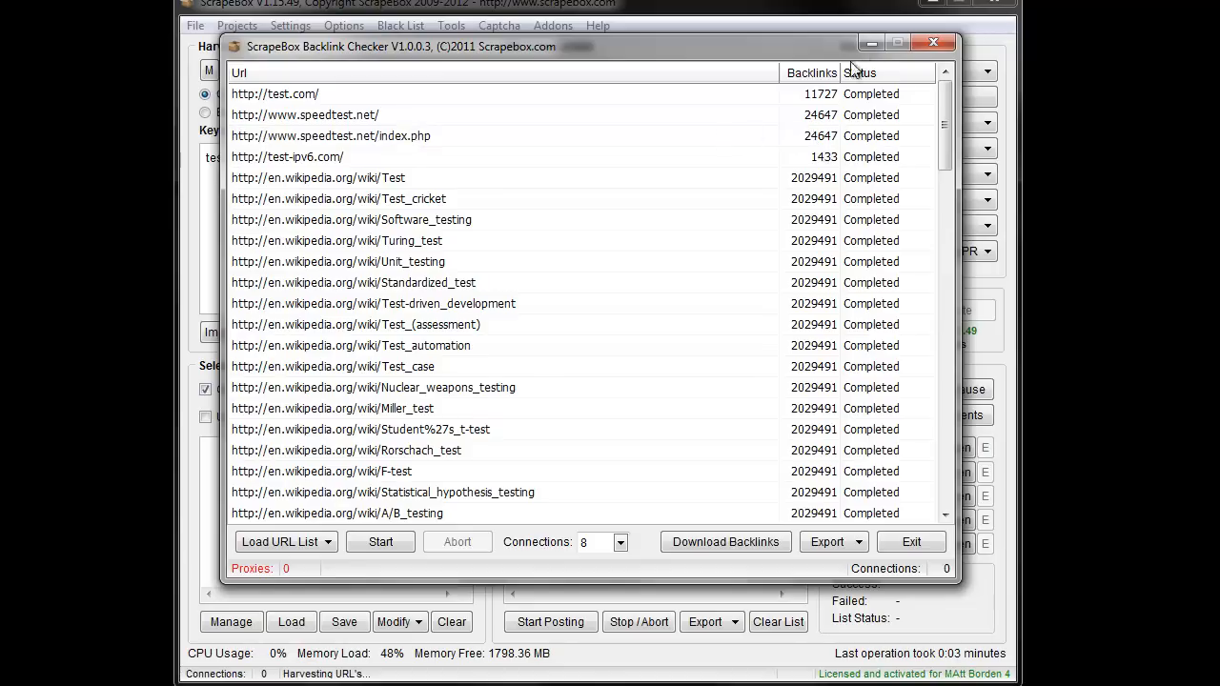
{"action": "mouse_move", "coordinate": [693, 155]}
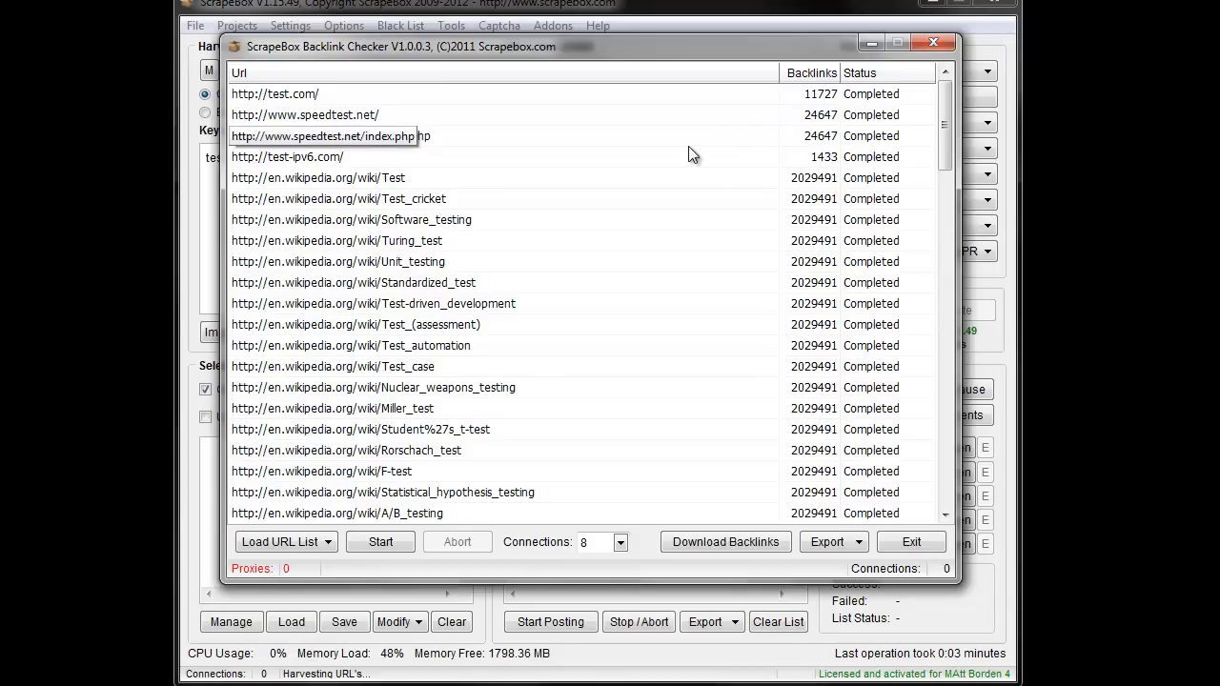
{"action": "left_click", "coordinate": [287, 156]}
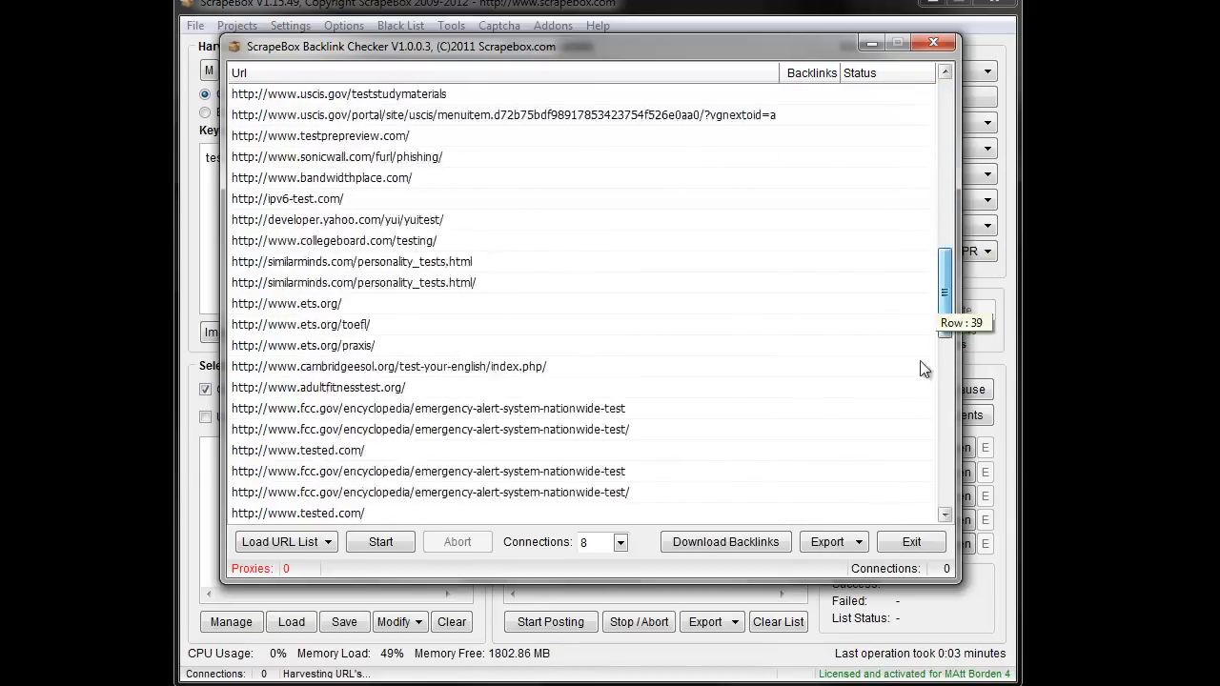
{"action": "scroll", "scroll_direction": "down", "scroll_amount": 3}
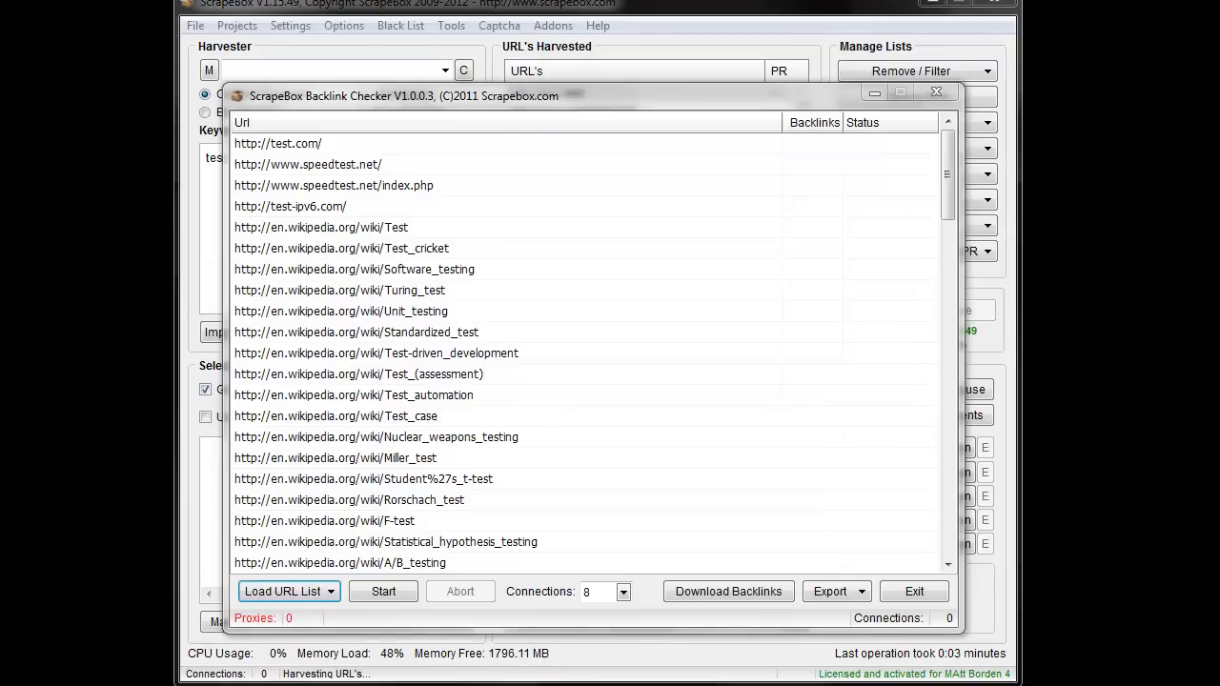
{"action": "mouse_move", "coordinate": [357, 398]}
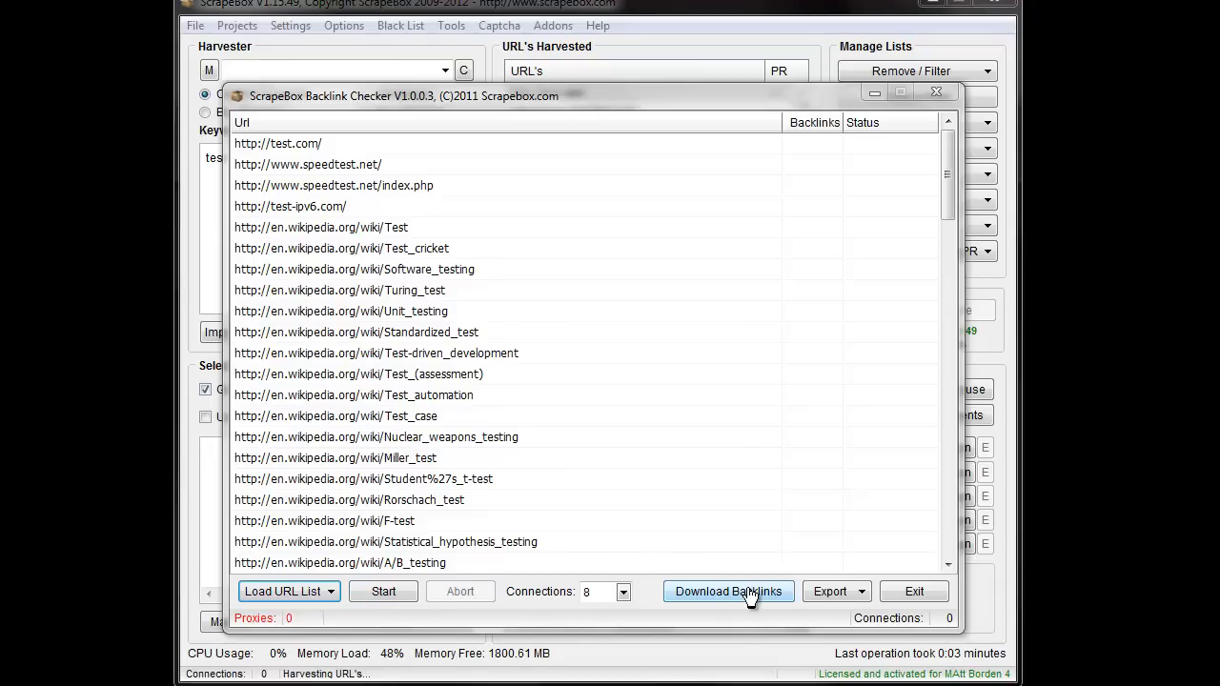
- Download backlinks, choosing a destination folder for the .txt backlinks file
{"action": "left_click", "coordinate": [728, 591]}
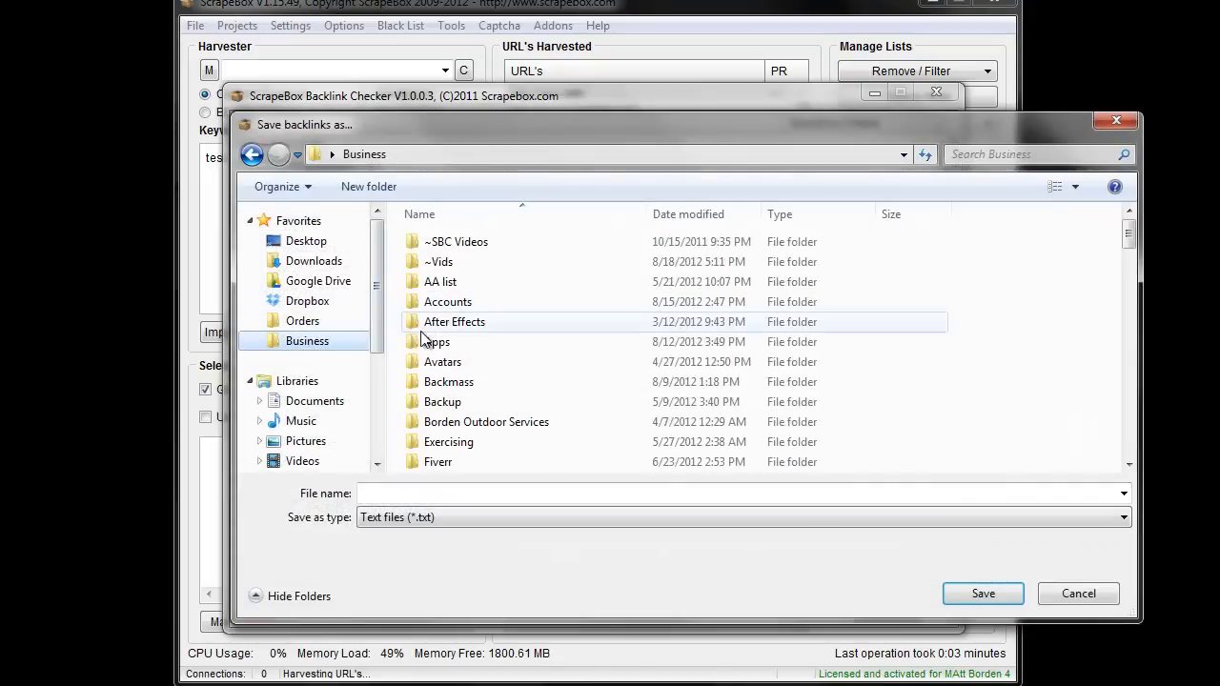
{"action": "double_click", "coordinate": [438, 262]}
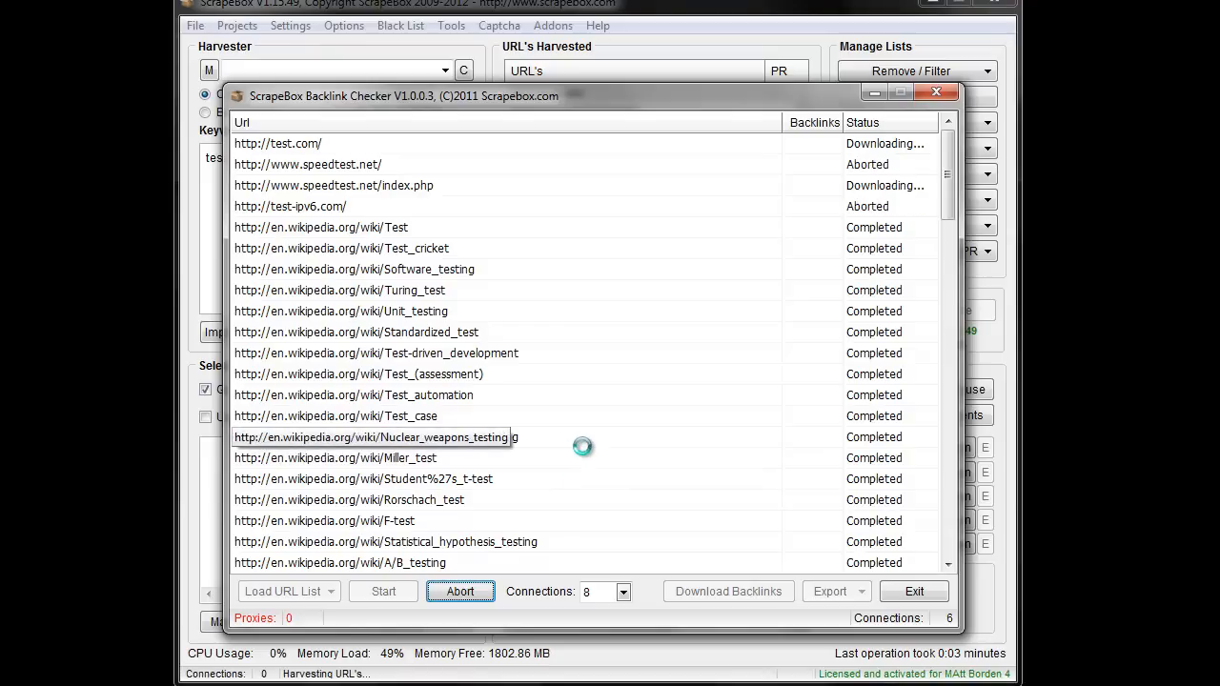
- Abort the backlink download, show the Export options, and open the saved backlinks file
{"action": "left_click", "coordinate": [459, 591]}
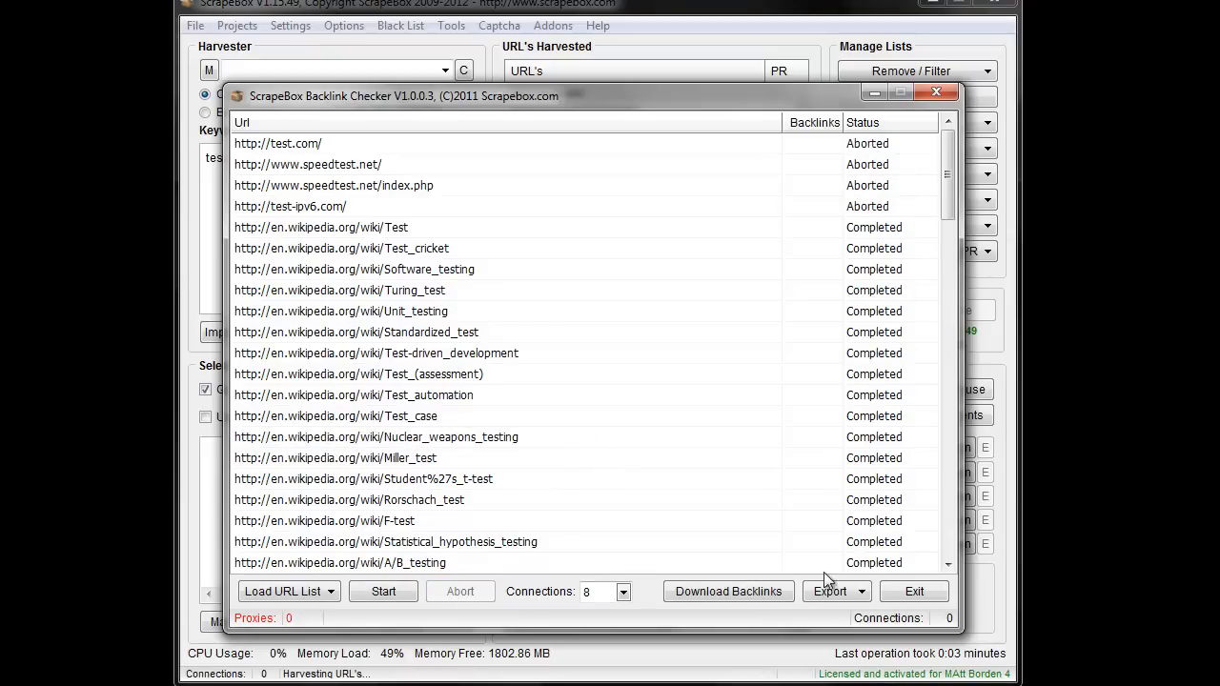
{"action": "left_click", "coordinate": [830, 591]}
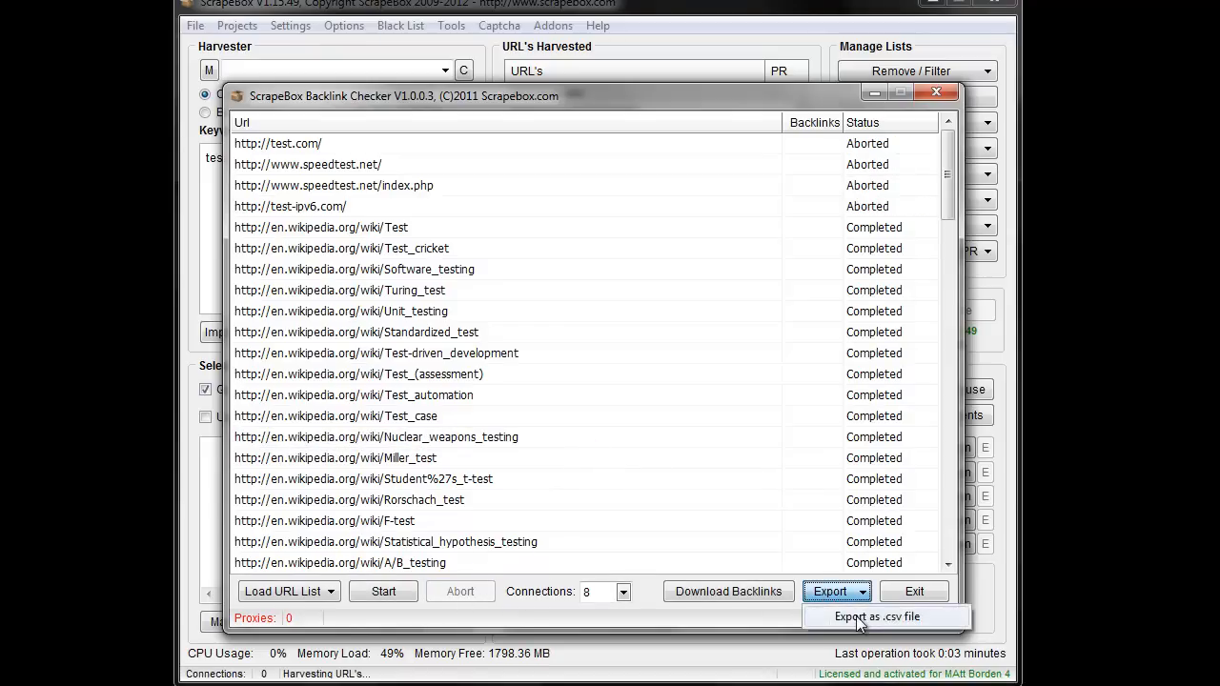
{"action": "mouse_move", "coordinate": [823, 126]}
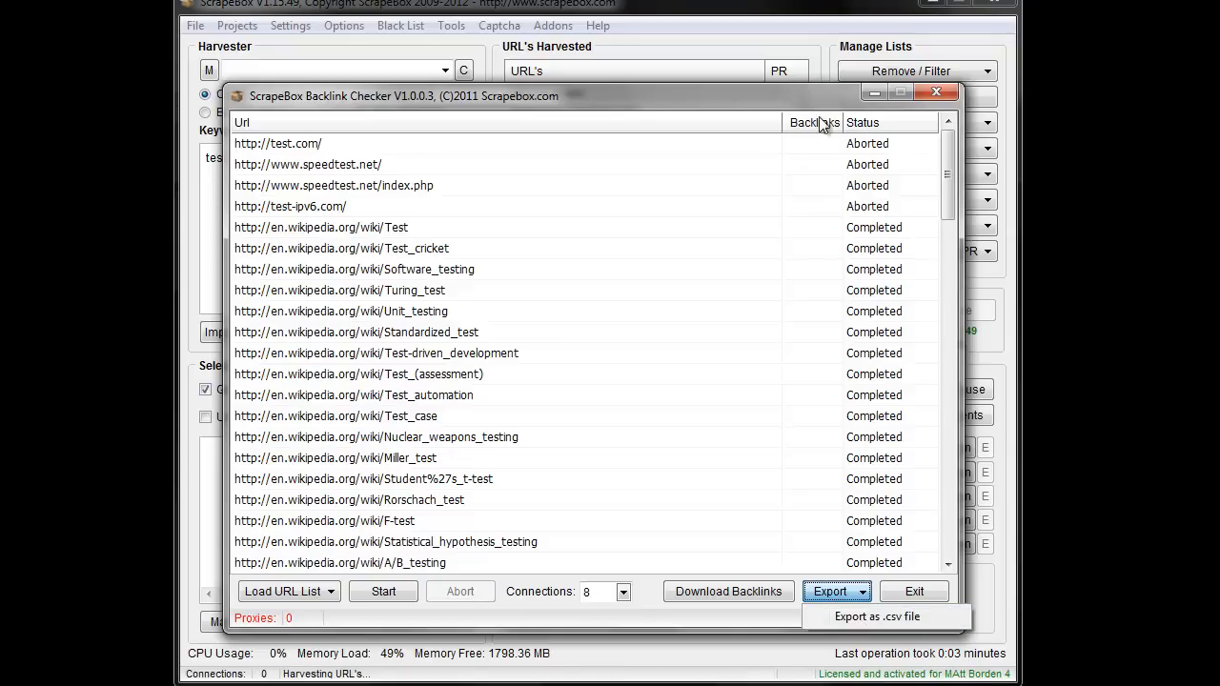
{"action": "mouse_move", "coordinate": [851, 637]}
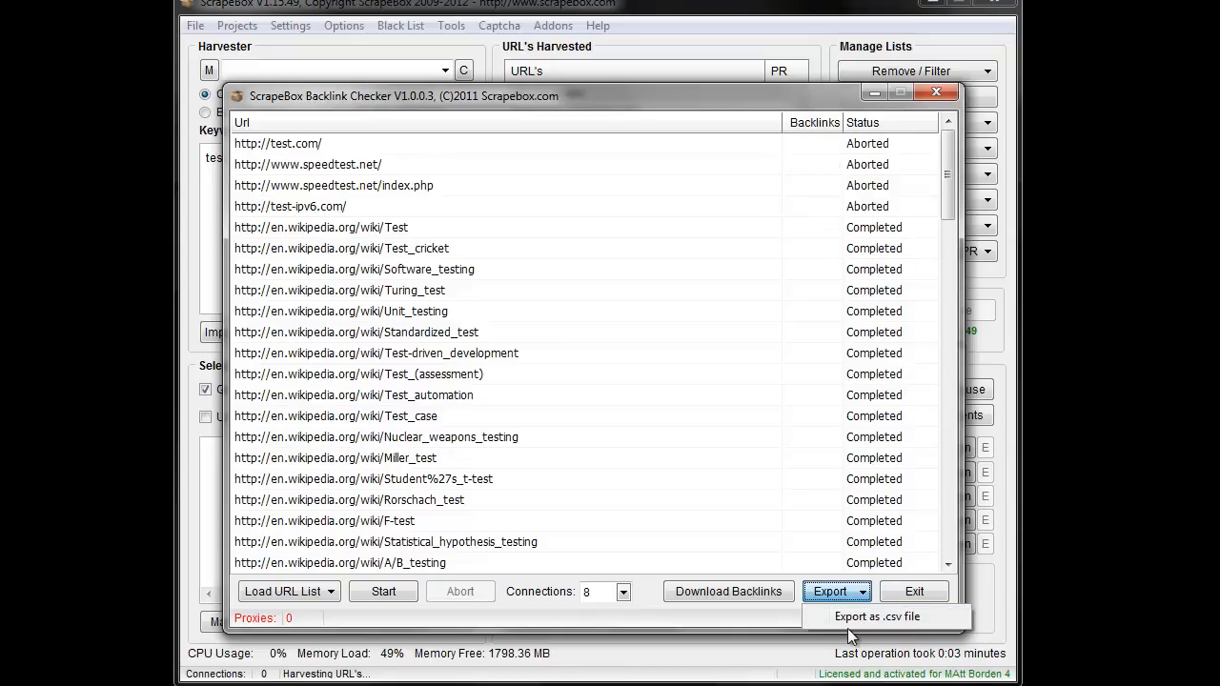
{"action": "mouse_move", "coordinate": [734, 587]}
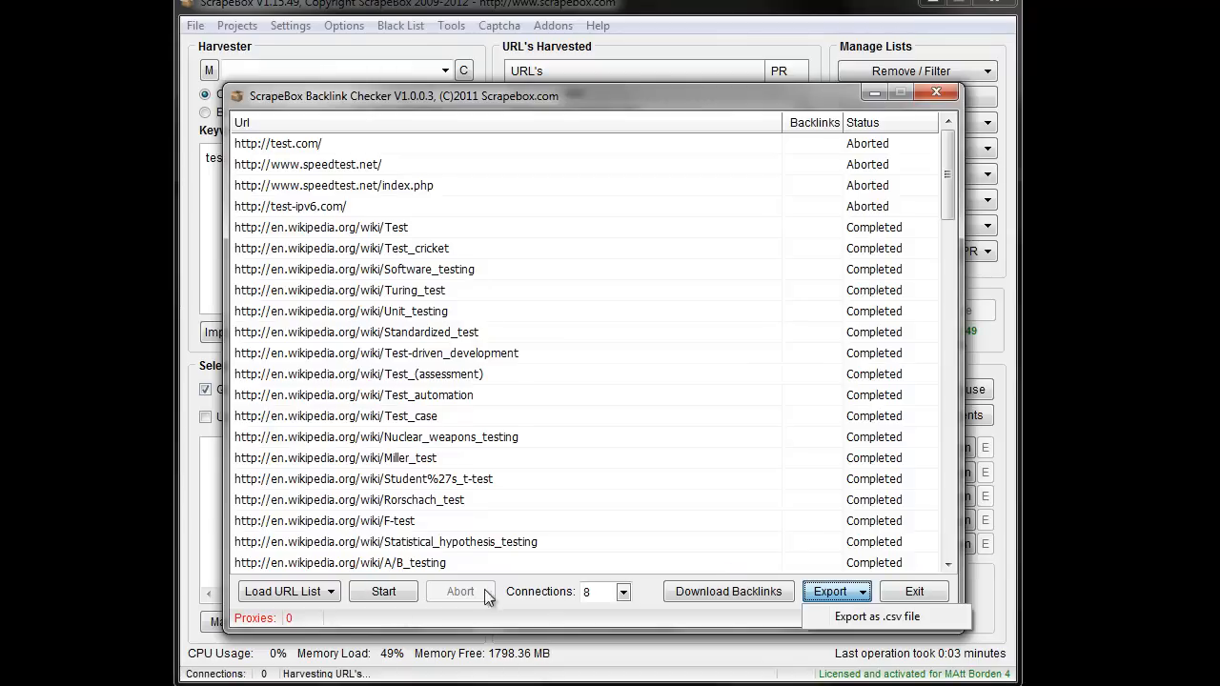
{"action": "mouse_move", "coordinate": [875, 616]}
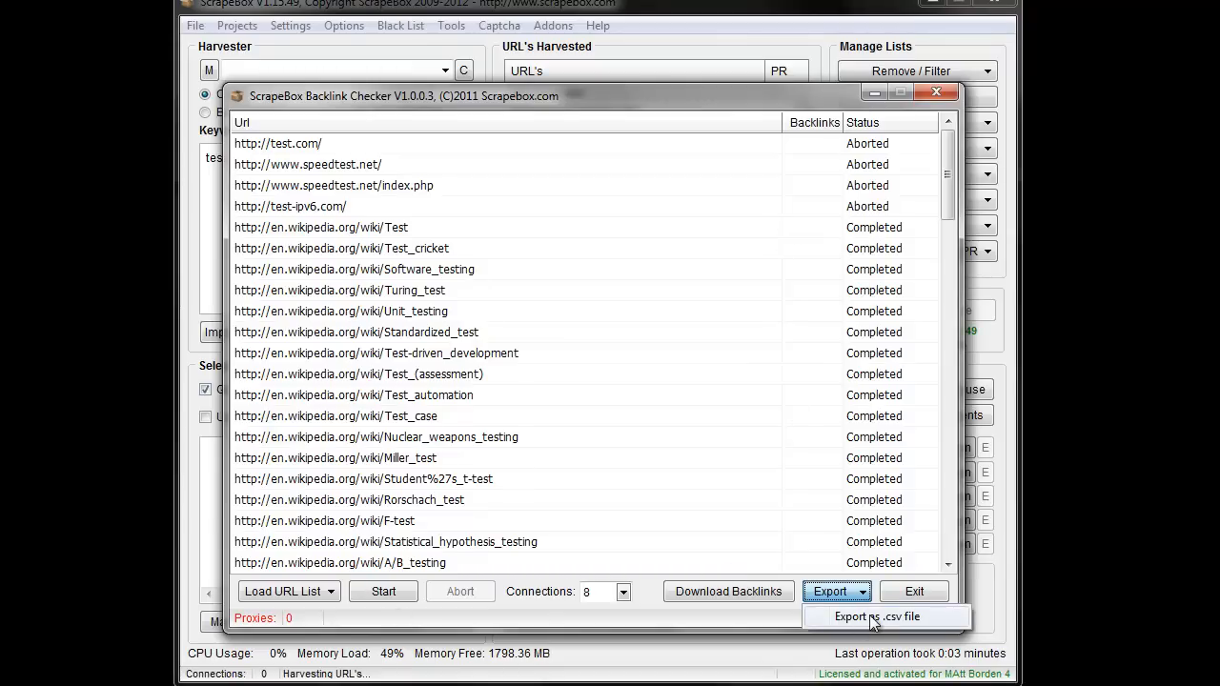
{"action": "mouse_move", "coordinate": [725, 608]}
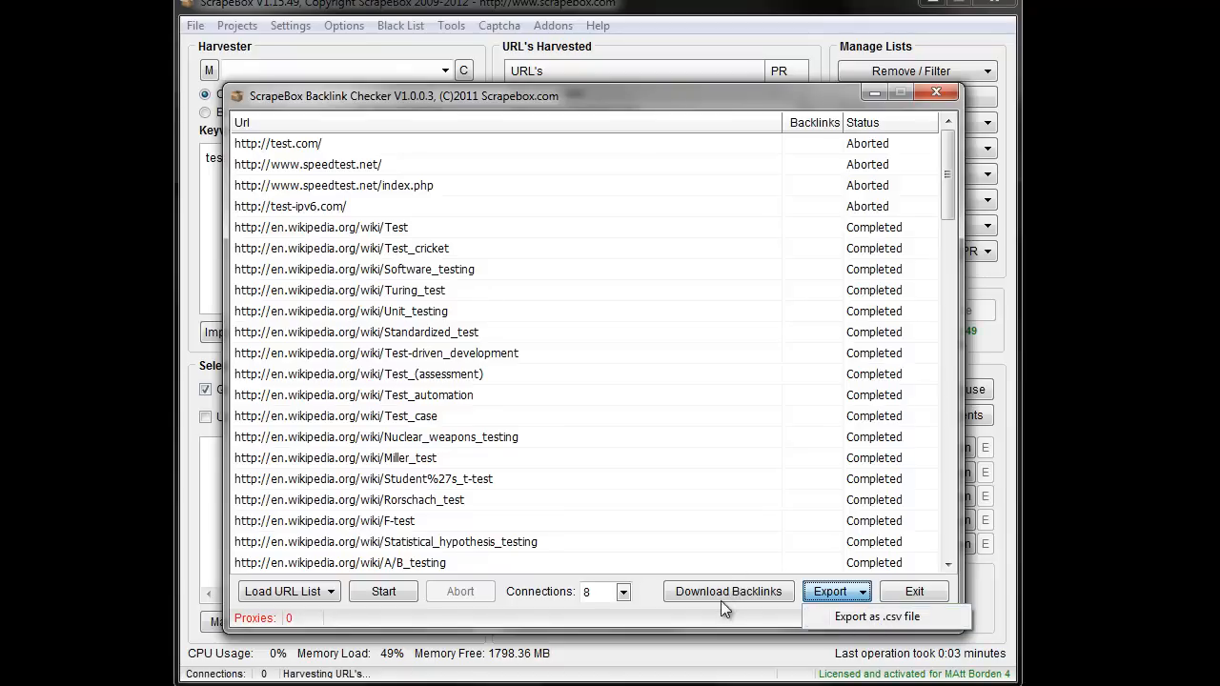
{"action": "mouse_move", "coordinate": [727, 610]}
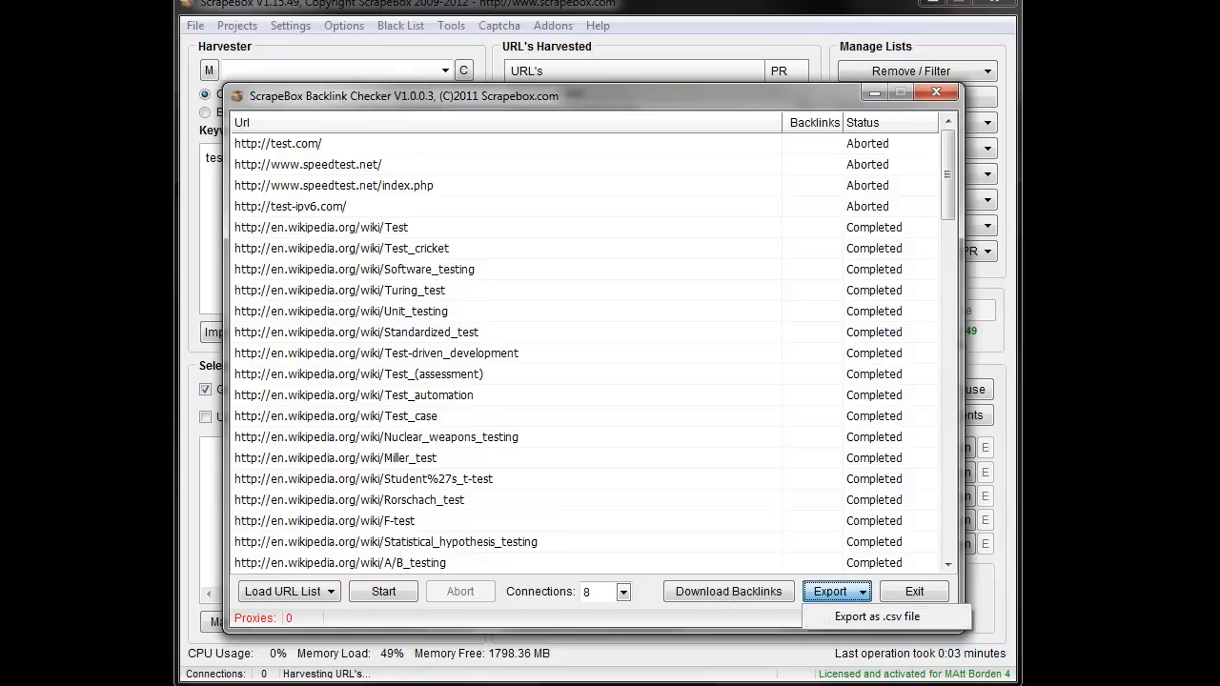
{"action": "left_click", "coordinate": [876, 617]}
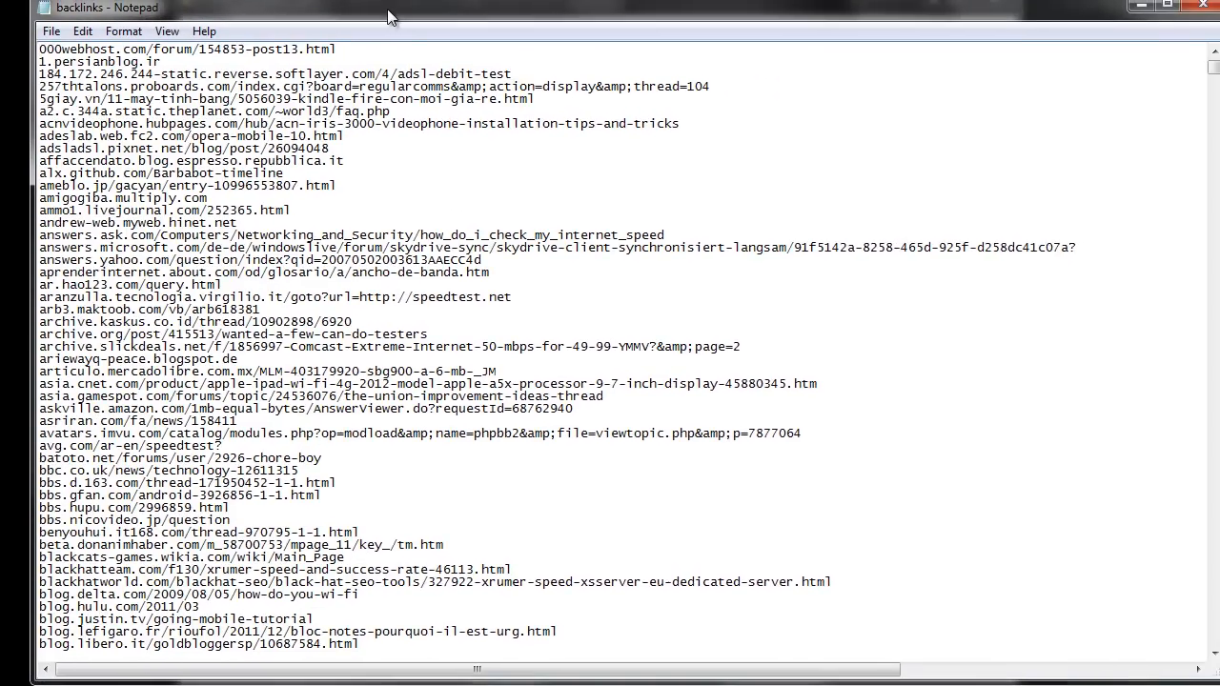
- Scroll down through the backlink URLs in the Notepad file
{"action": "scroll", "scroll_direction": "down", "scroll_amount": 3}
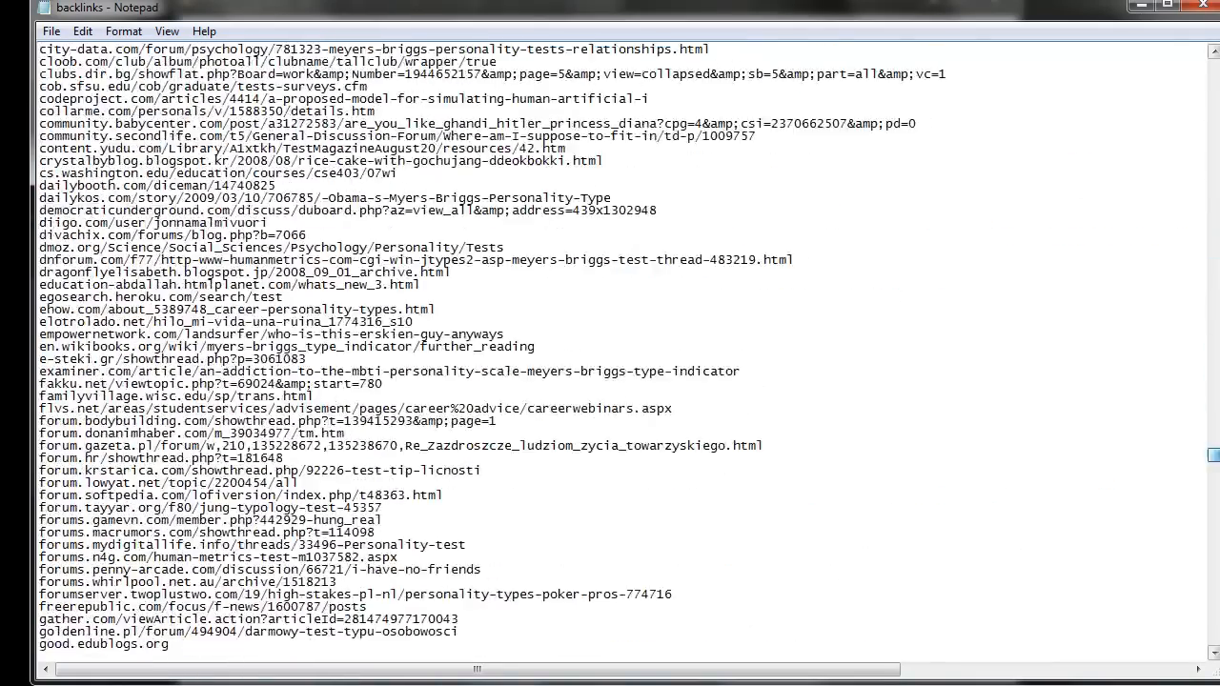
{"action": "scroll", "scroll_direction": "down", "scroll_amount": 3}
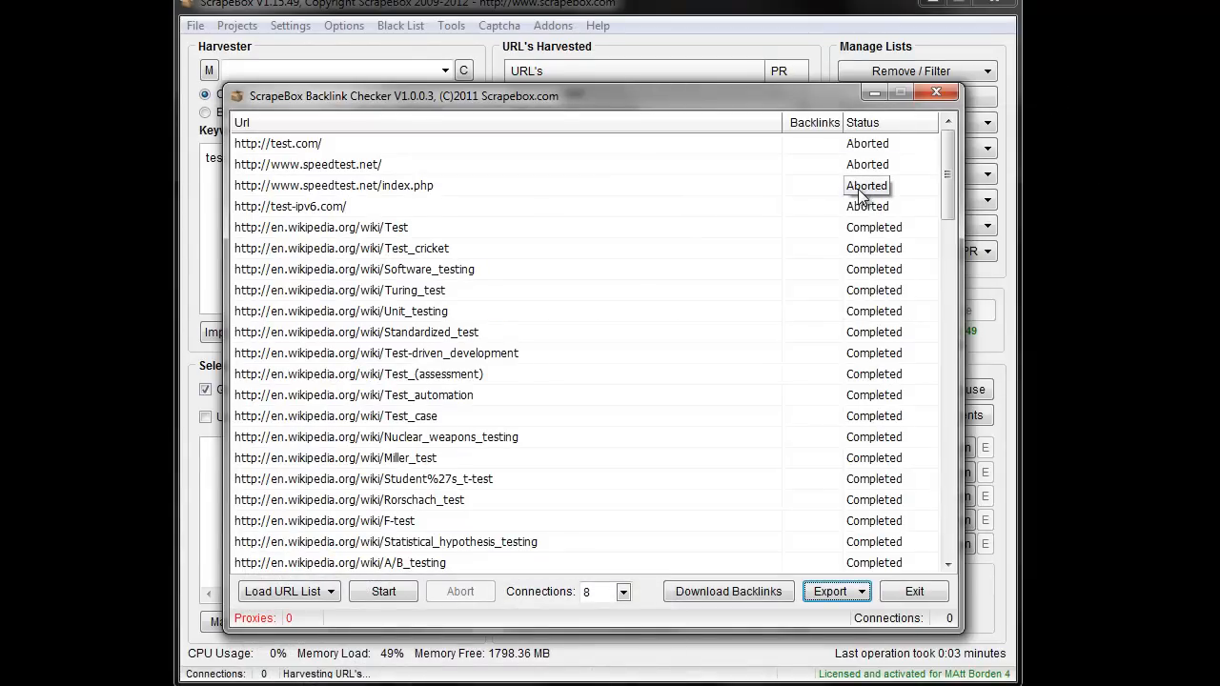
{"action": "mouse_move", "coordinate": [930, 389]}
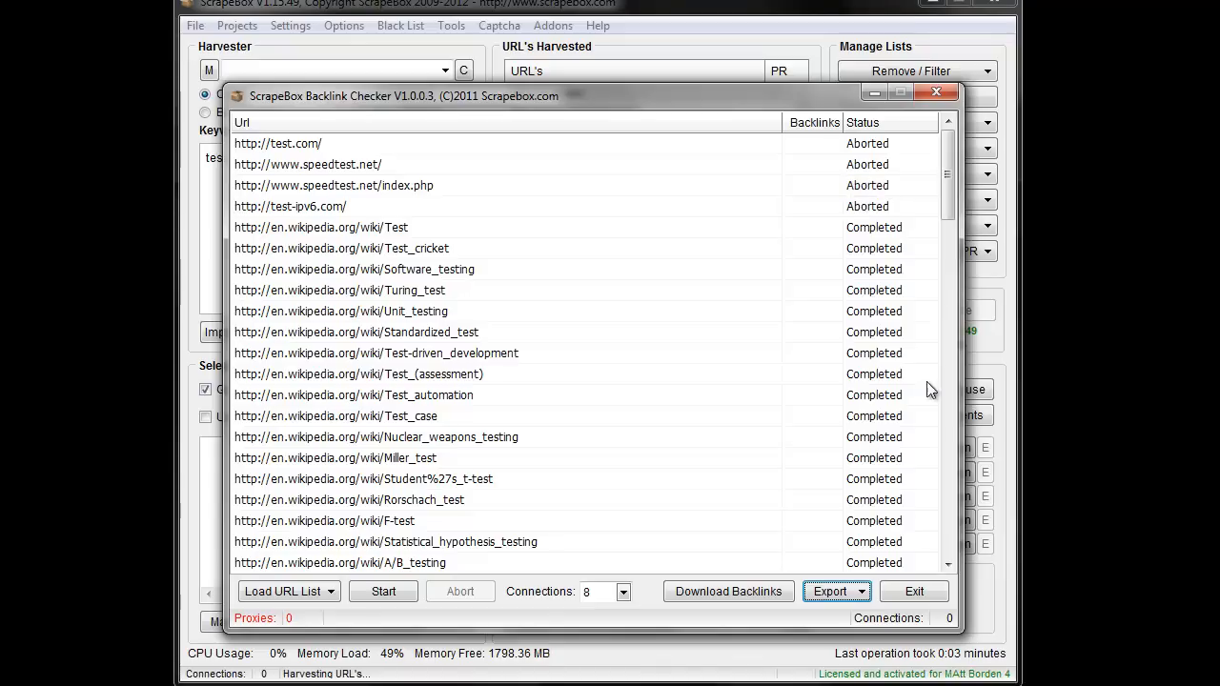